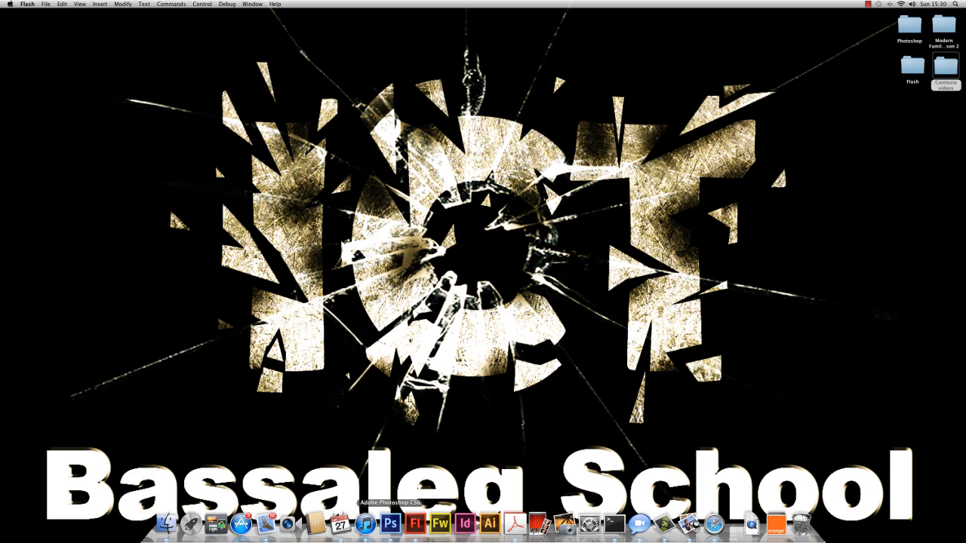
Launch Flash from the Dock to start a new blank ActionScript 3.0 document.
{"action": "left_click", "coordinate": [416, 522]}
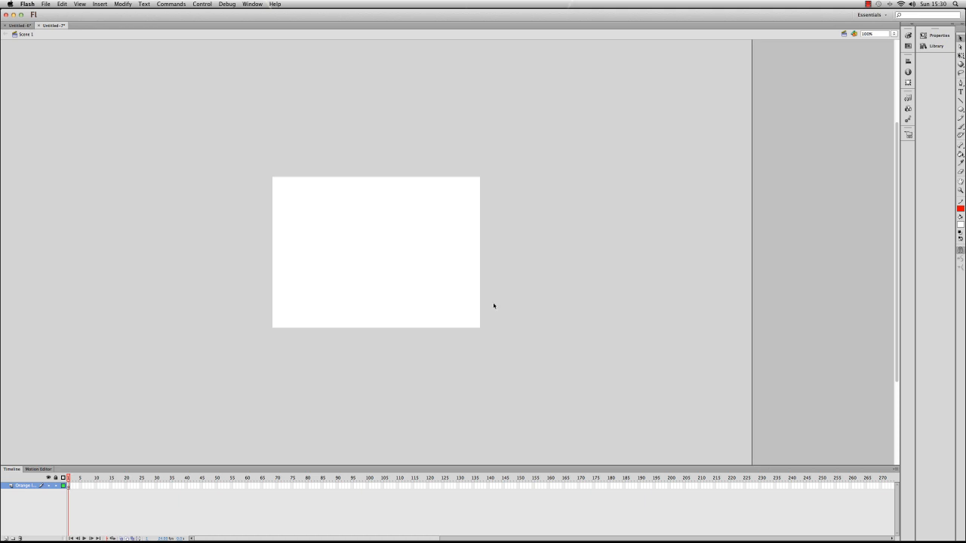
Import the Orange logo onto the stage and zoom out to see it whole.
{"action": "left_click", "coordinate": [929, 48]}
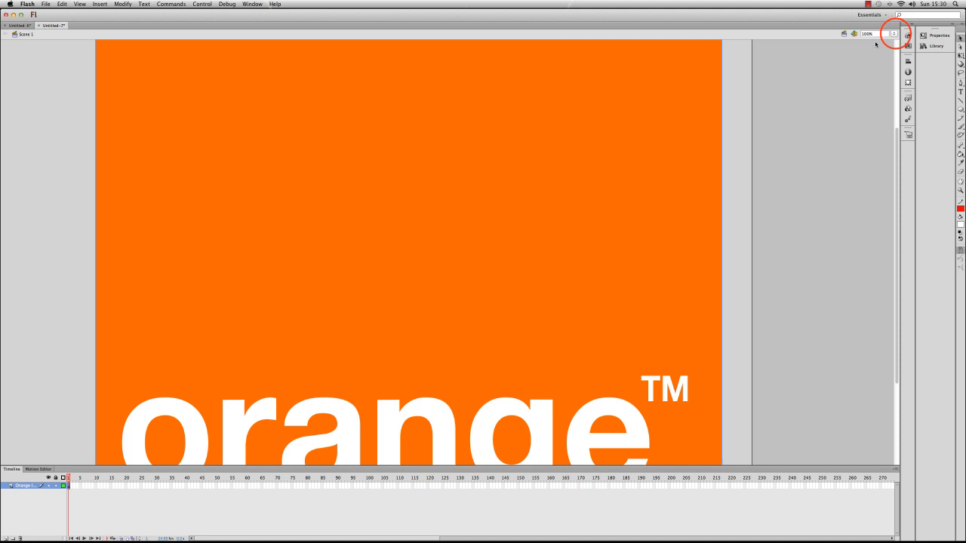
{"action": "left_click", "coordinate": [891, 36]}
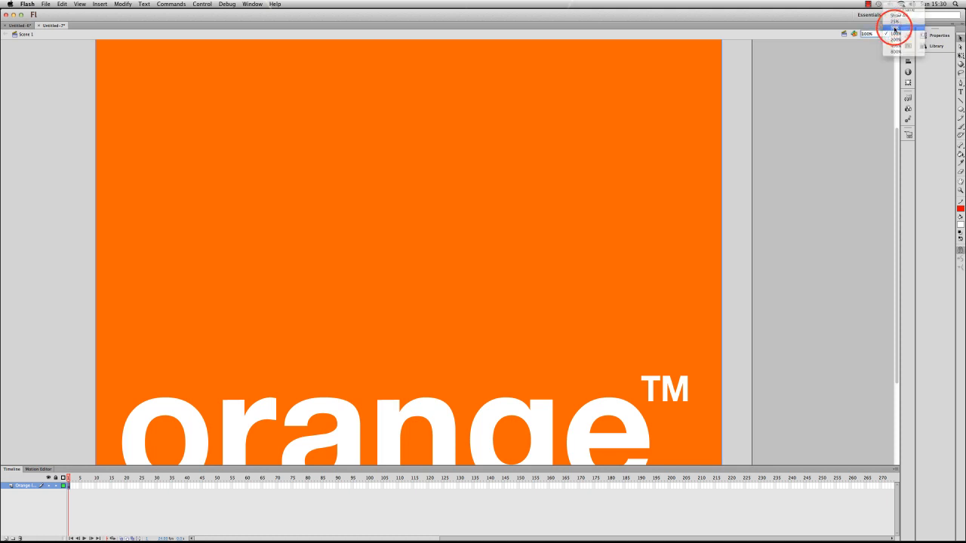
{"action": "left_click", "coordinate": [884, 34]}
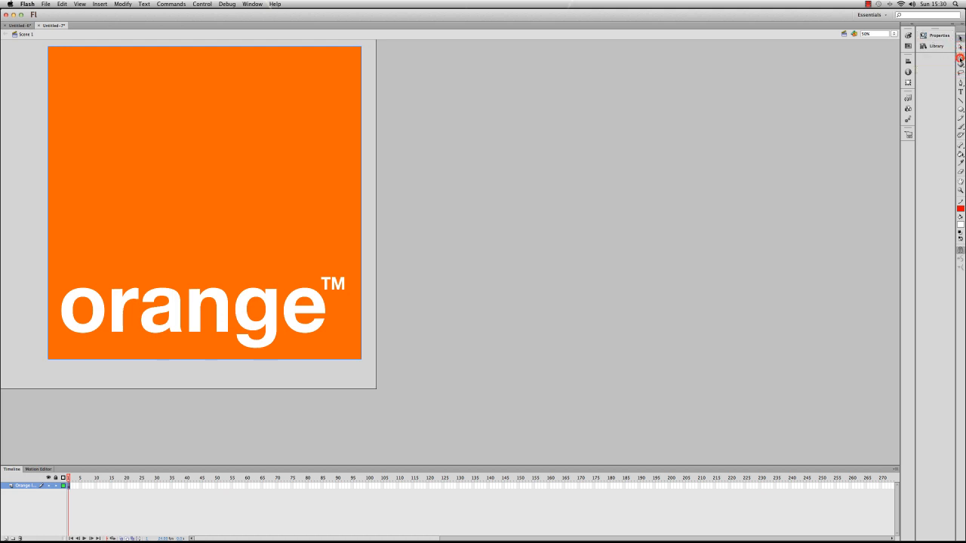
Scale the logo down with Free Transform so it fits within the stage.
{"action": "left_click", "coordinate": [204, 202]}
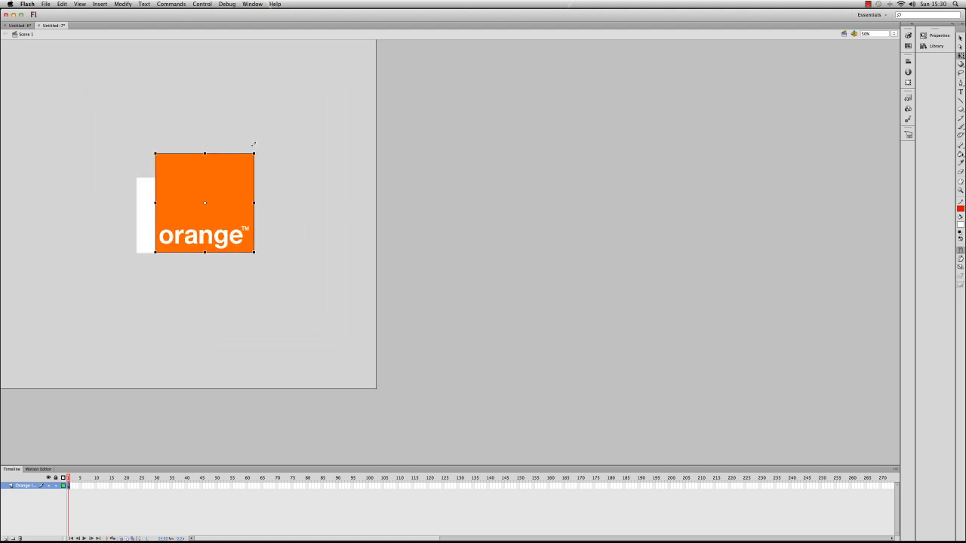
{"action": "left_click_drag", "start_coordinate": [254, 154], "coordinate": [226, 183]}
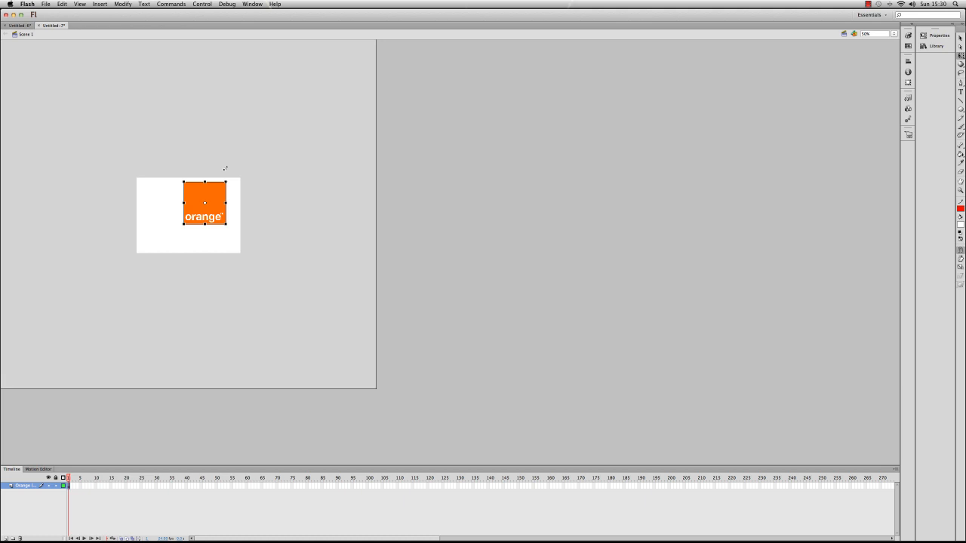
{"action": "left_click", "coordinate": [620, 84]}
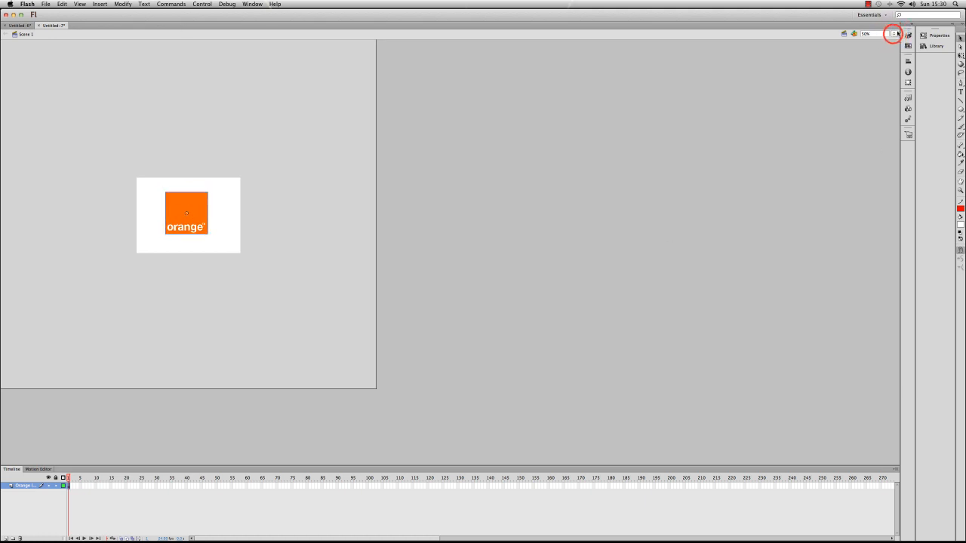
Return to 100% zoom and bring up the Align panel to centre the logo.
{"action": "left_click", "coordinate": [892, 33]}
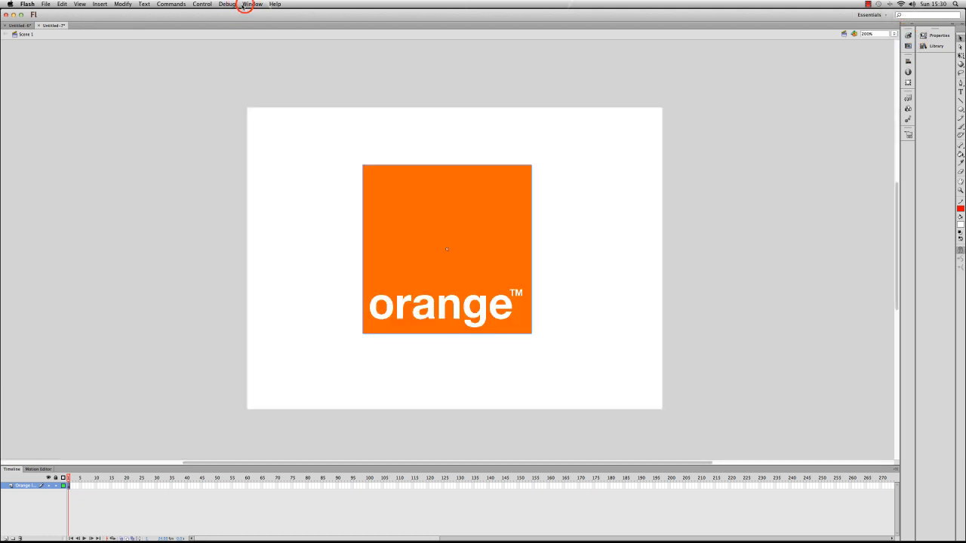
{"action": "left_click", "coordinate": [251, 3]}
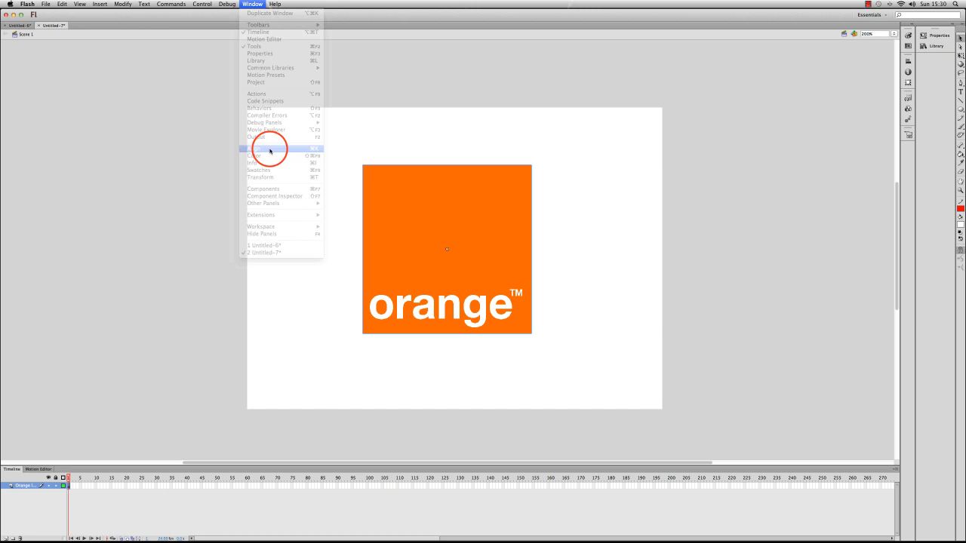
{"action": "left_click", "coordinate": [265, 148]}
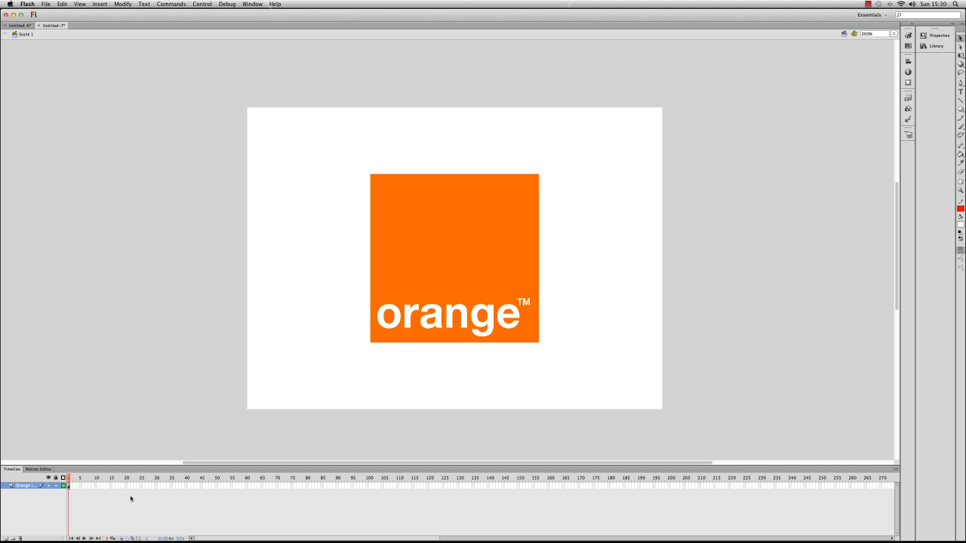
{"action": "mouse_move", "coordinate": [196, 496]}
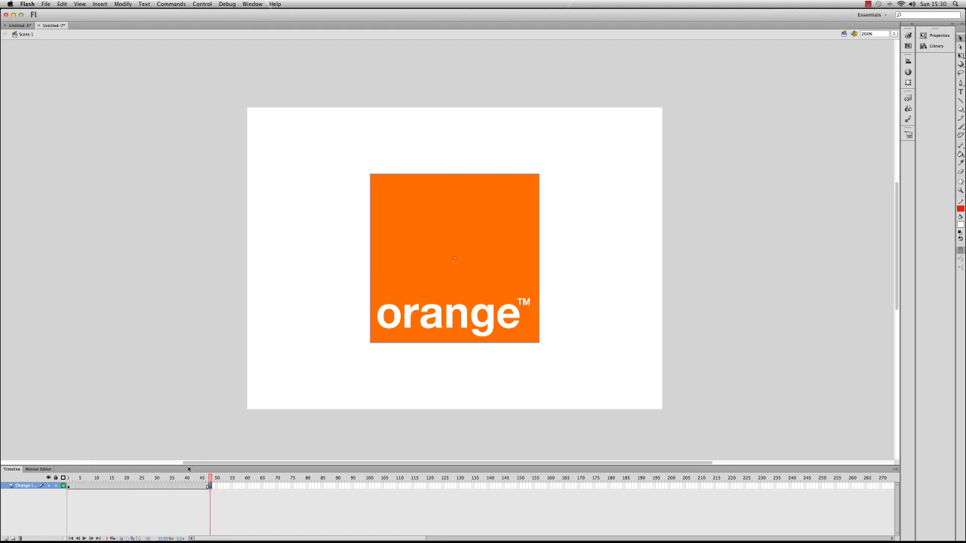
Create a classic tween across the logo layer's frames from the first keyframe.
{"action": "left_click", "coordinate": [126, 479]}
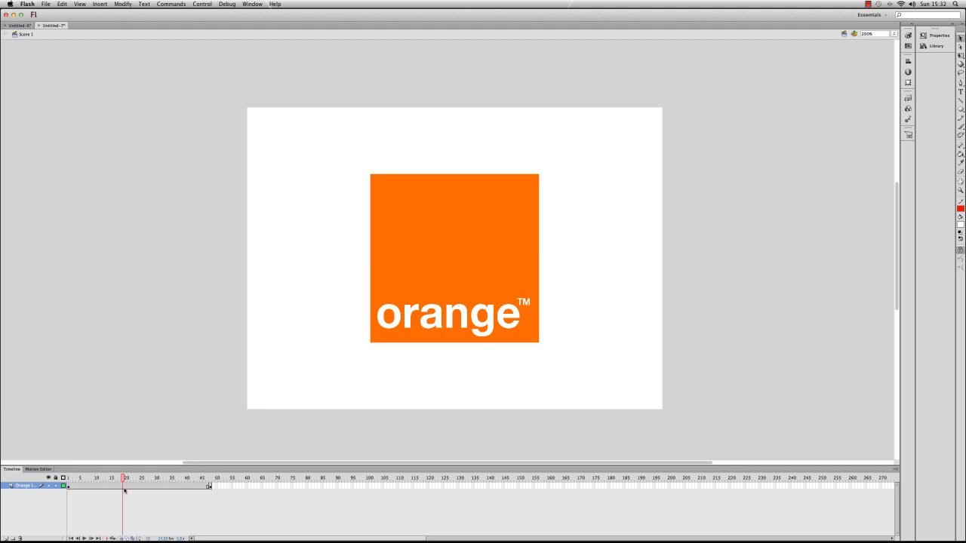
{"action": "left_click", "coordinate": [68, 486]}
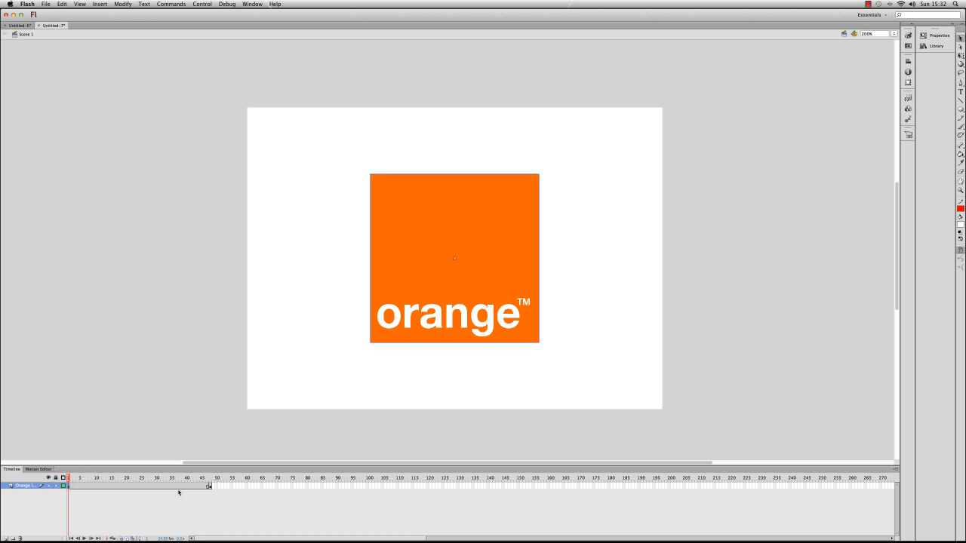
{"action": "left_click", "coordinate": [210, 477]}
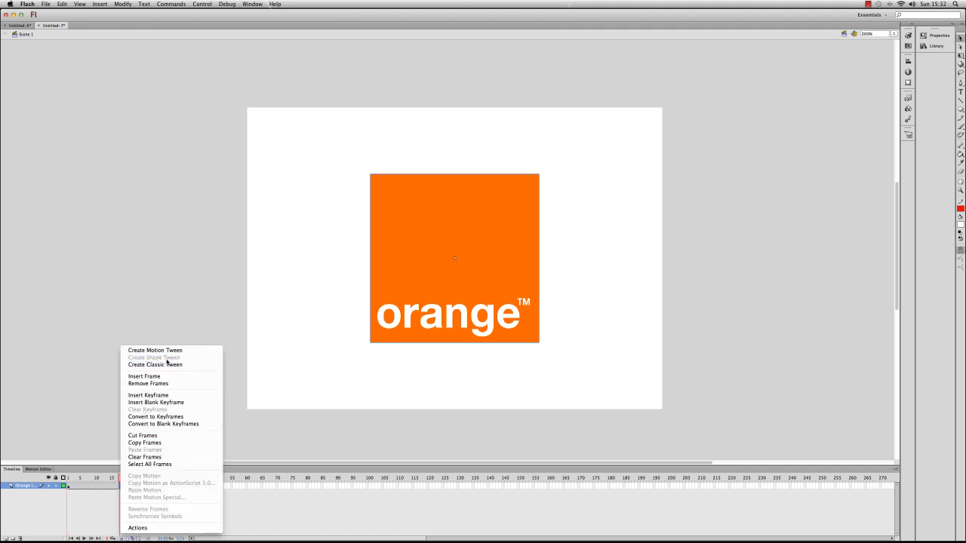
{"action": "left_click", "coordinate": [154, 363]}
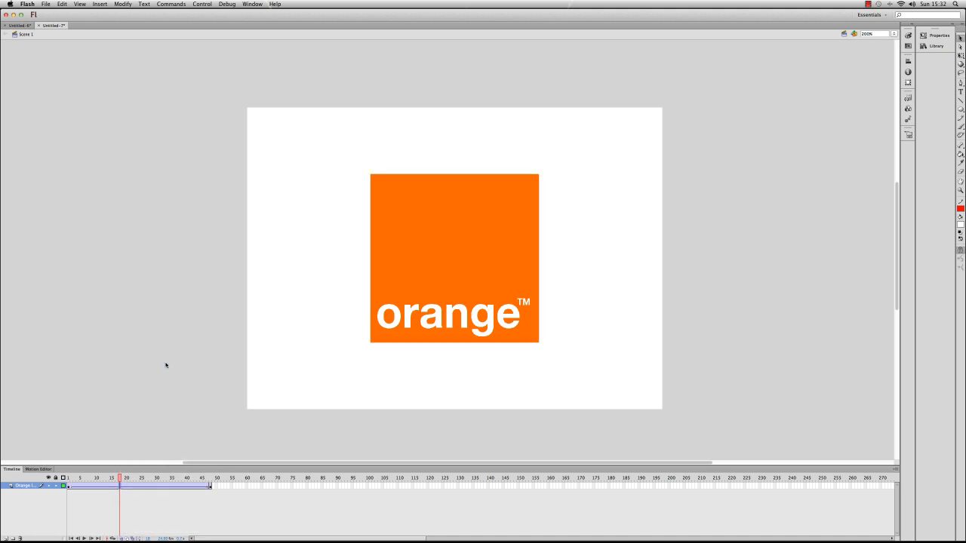
{"action": "mouse_move", "coordinate": [100, 492]}
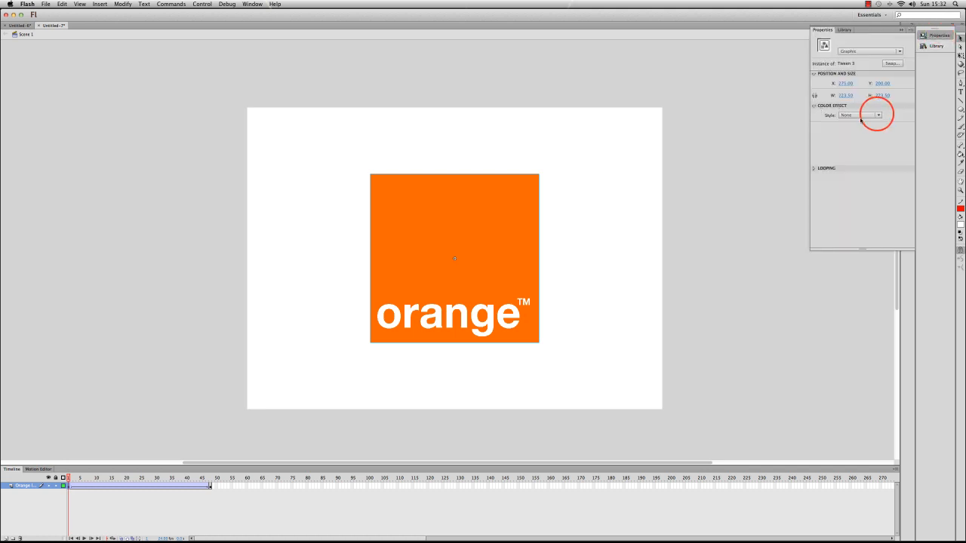
Set the logo's Color Effect Style to Alpha in the Properties panel.
{"action": "left_click", "coordinate": [878, 115]}
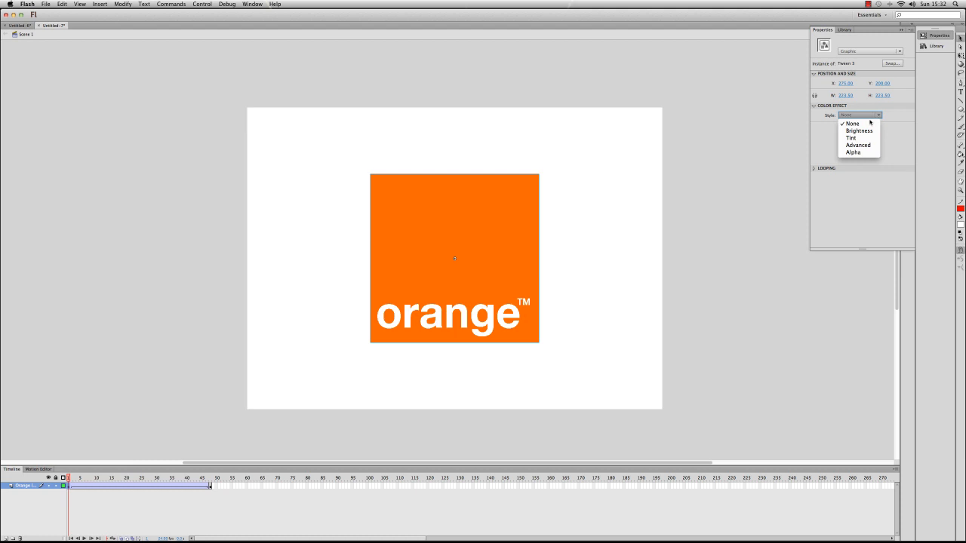
{"action": "mouse_move", "coordinate": [866, 145]}
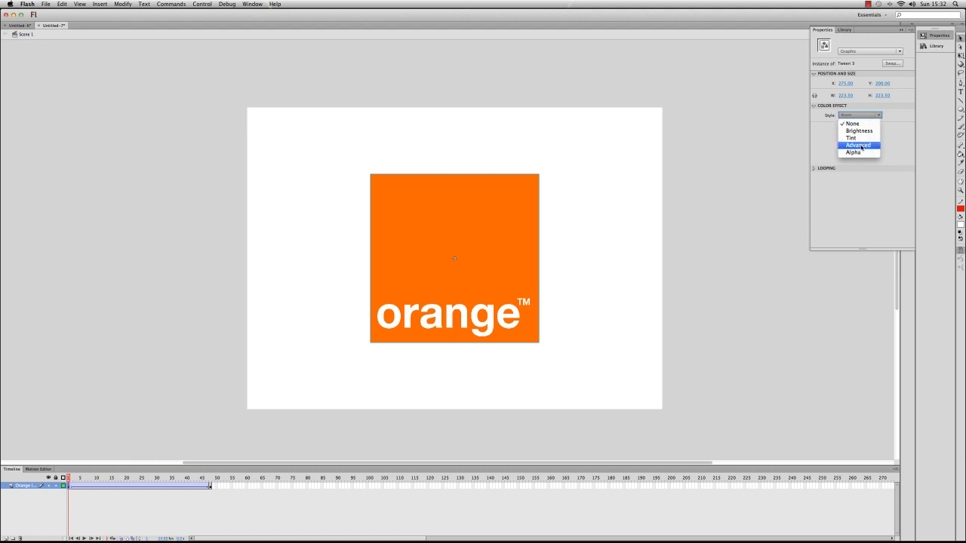
{"action": "mouse_move", "coordinate": [854, 154]}
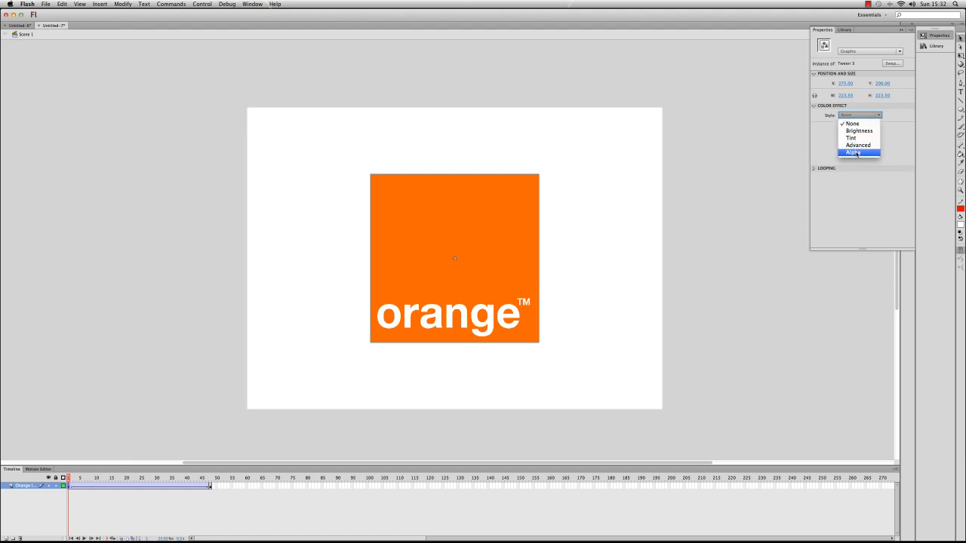
{"action": "left_click", "coordinate": [857, 154]}
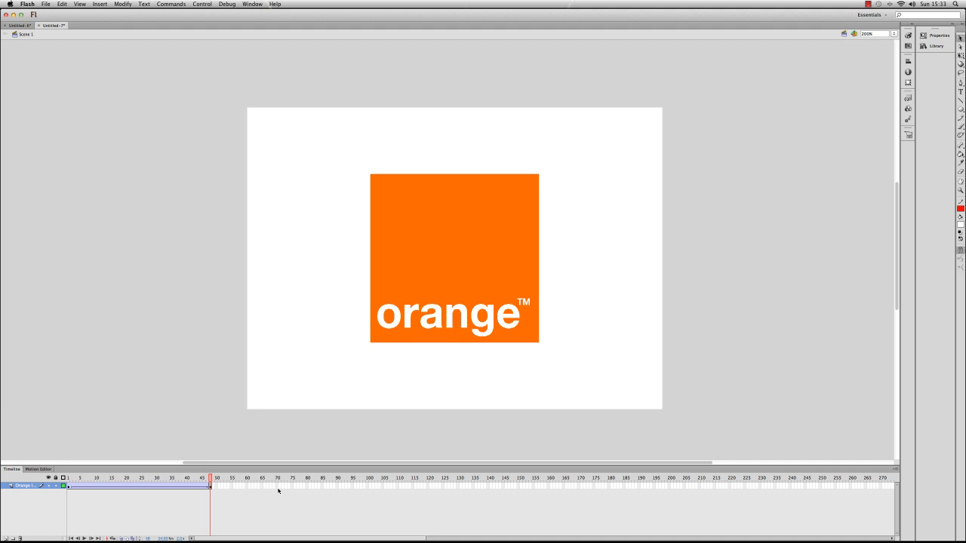
{"action": "mouse_move", "coordinate": [264, 414]}
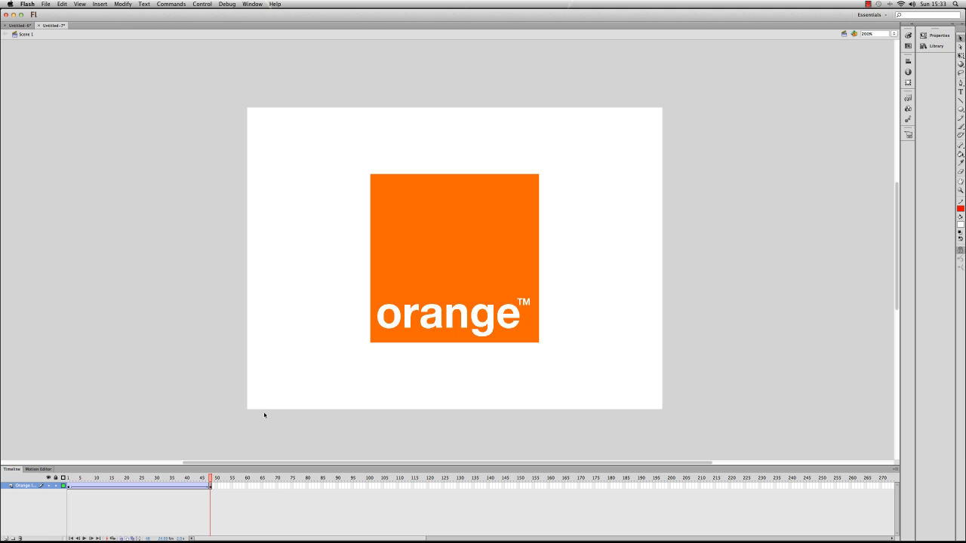
{"action": "mouse_move", "coordinate": [259, 402]}
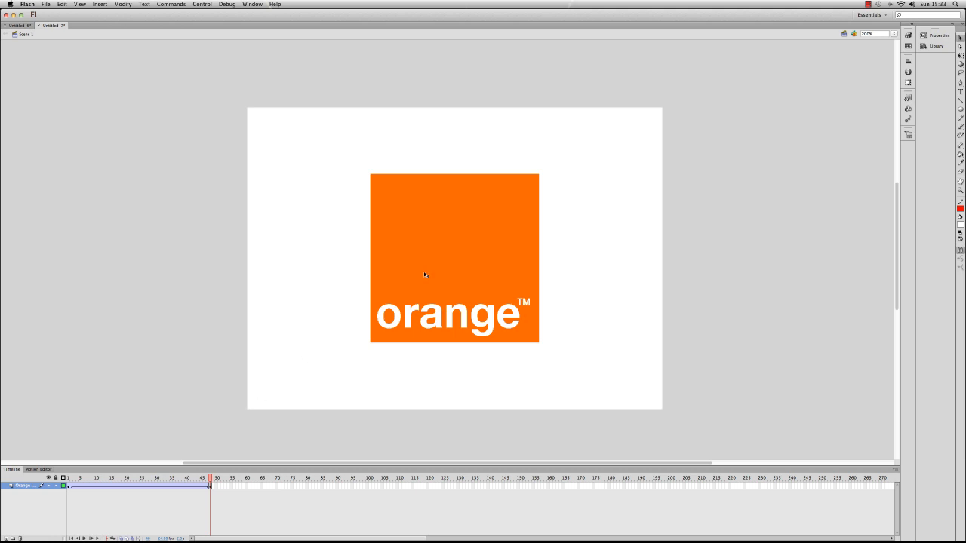
Create a second new document via File > New and confirm its settings.
{"action": "left_click", "coordinate": [45, 3]}
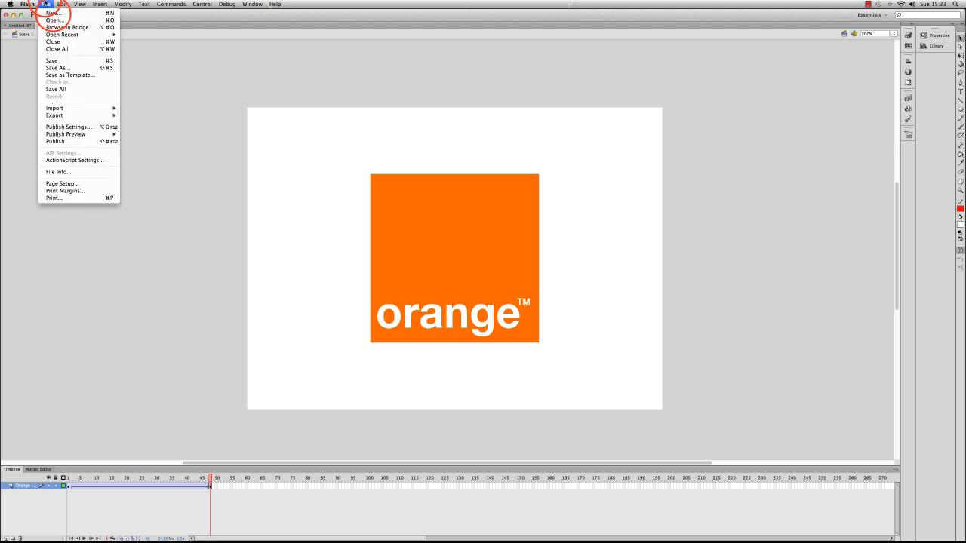
{"action": "left_click", "coordinate": [48, 15]}
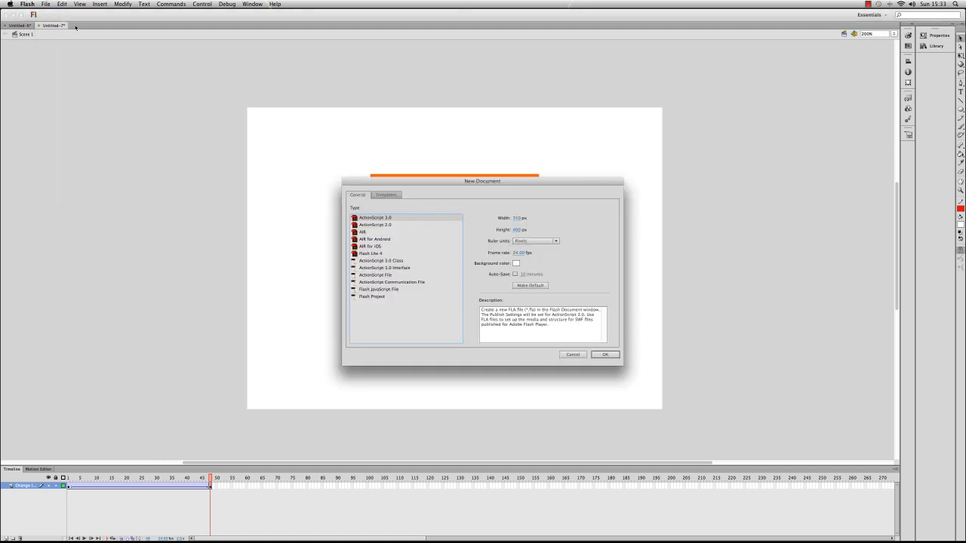
{"action": "left_click", "coordinate": [603, 355]}
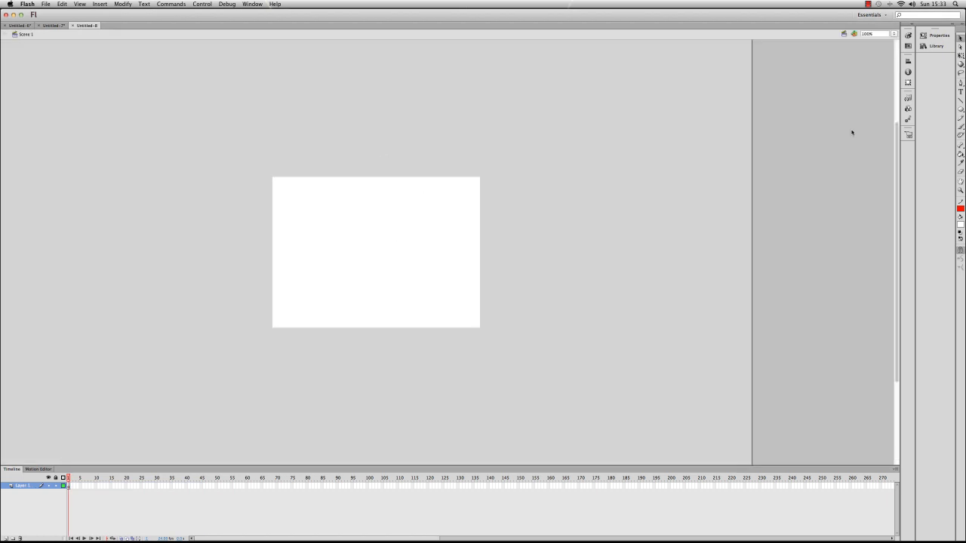
Switch back to the document holding the orange logo tween.
{"action": "left_click", "coordinate": [45, 3]}
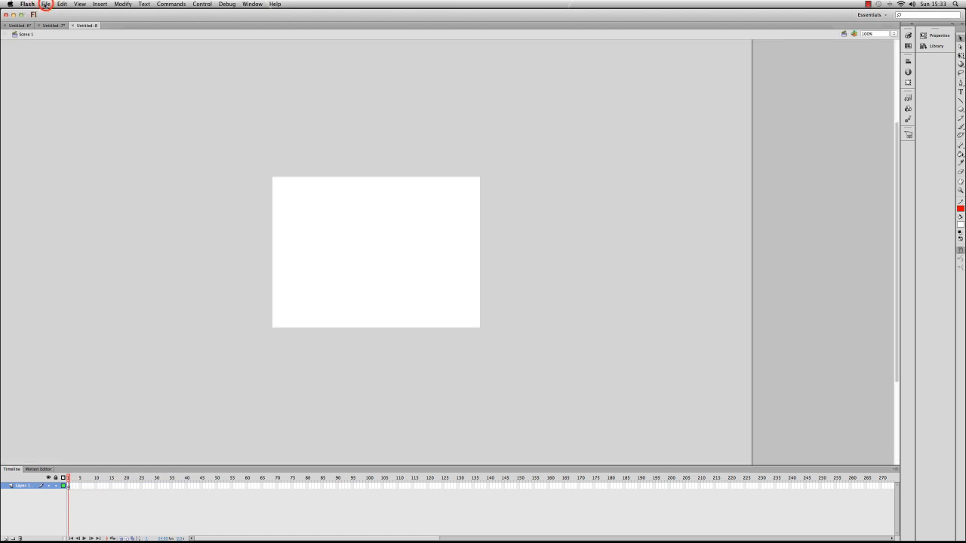
{"action": "left_click", "coordinate": [45, 3]}
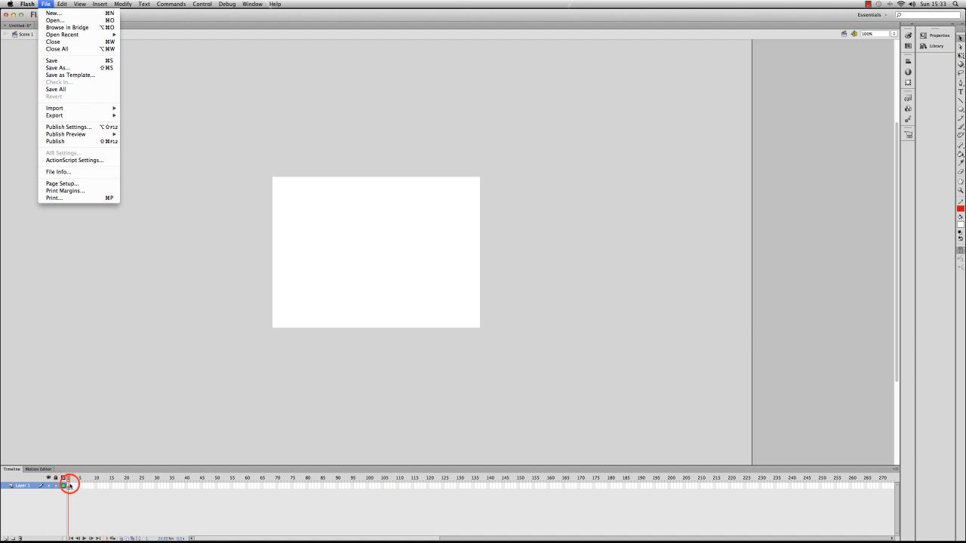
{"action": "left_click", "coordinate": [53, 15]}
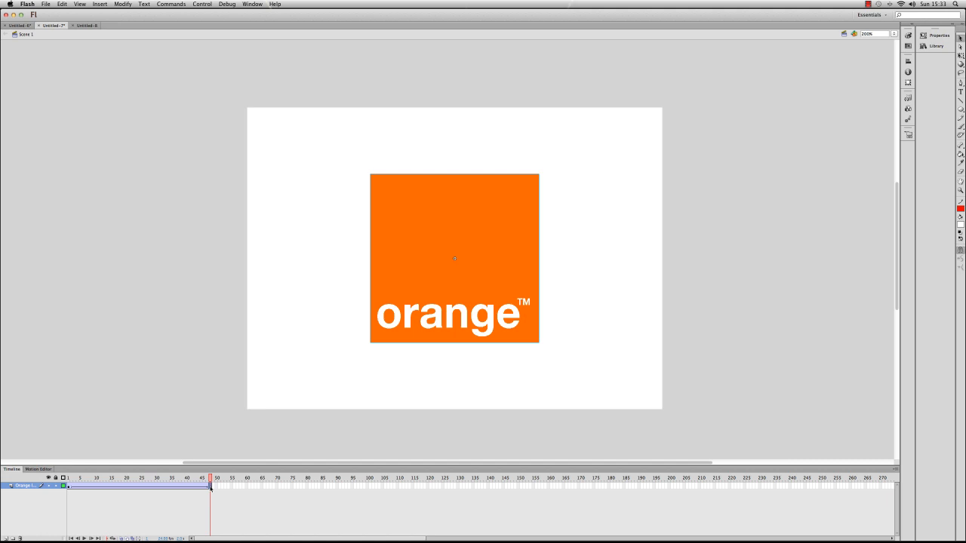
Paste the copied orange logo into the new document and add a later keyframe.
{"action": "left_click", "coordinate": [88, 25]}
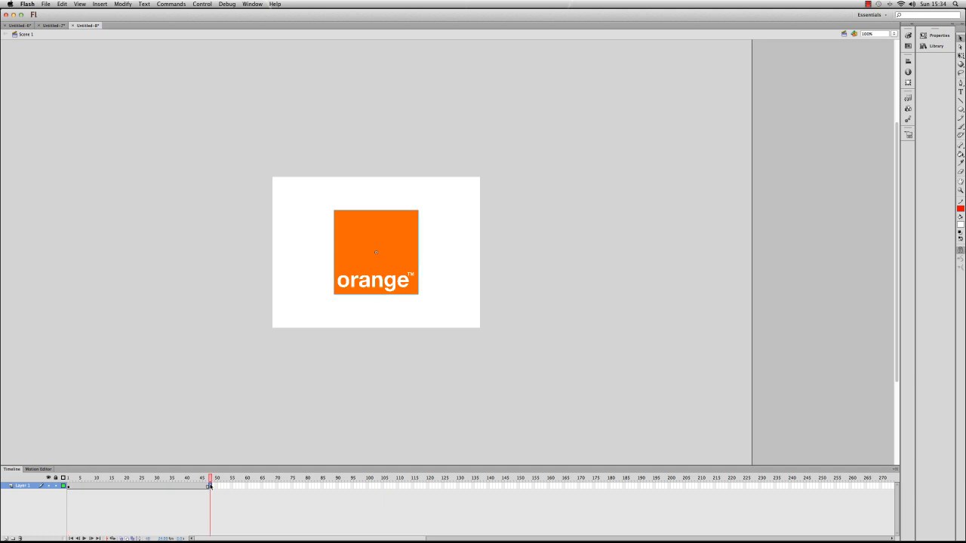
Create a classic tween on the logo layer via the frame context menu.
{"action": "right_click", "coordinate": [127, 486]}
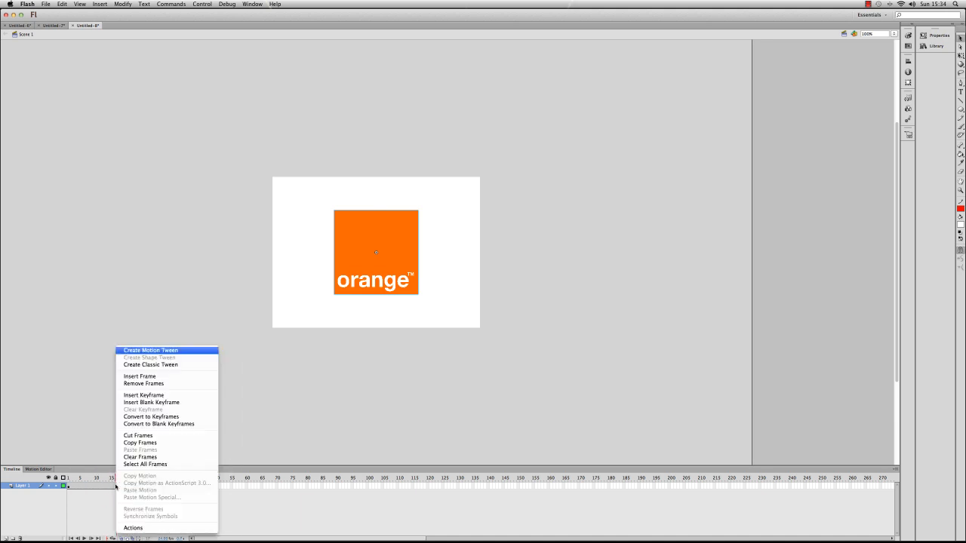
{"action": "mouse_move", "coordinate": [151, 366]}
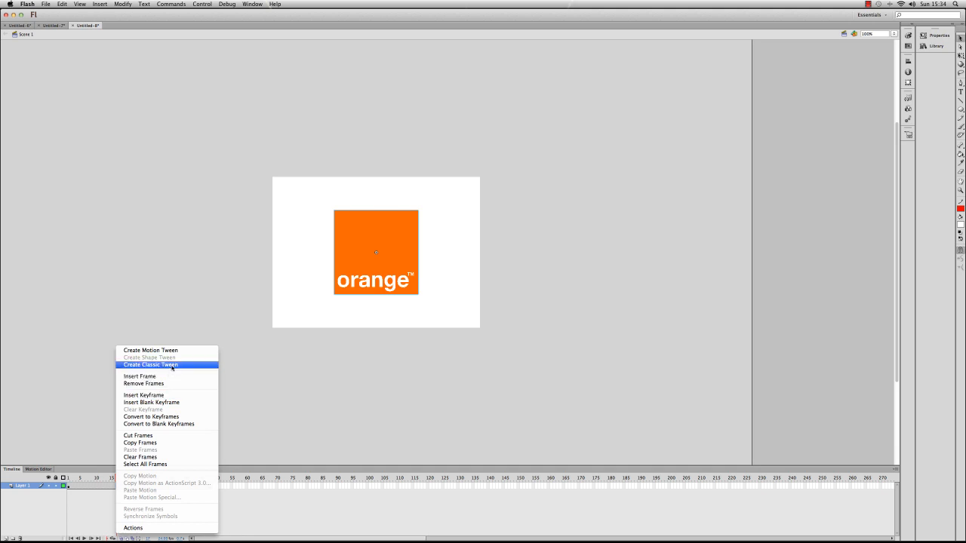
{"action": "left_click", "coordinate": [150, 363]}
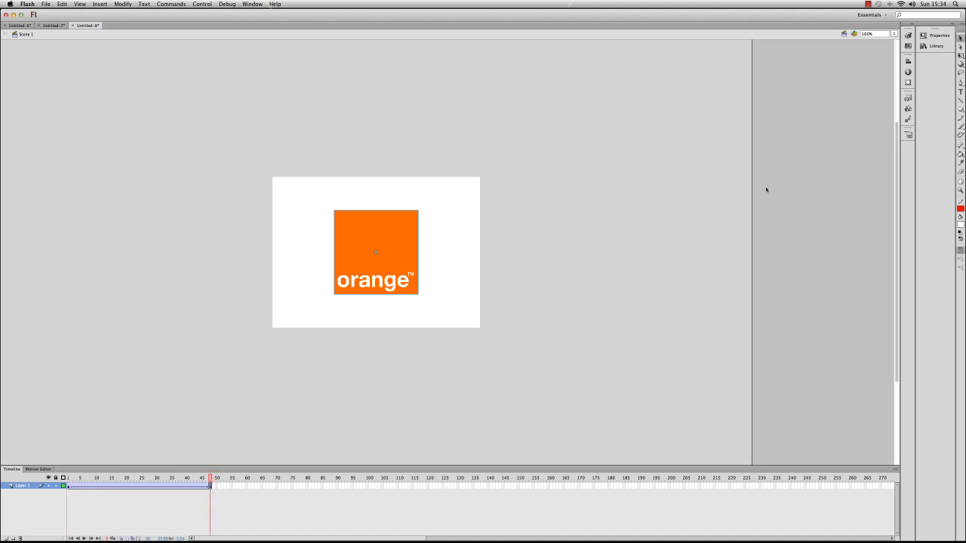
{"action": "mouse_move", "coordinate": [103, 495]}
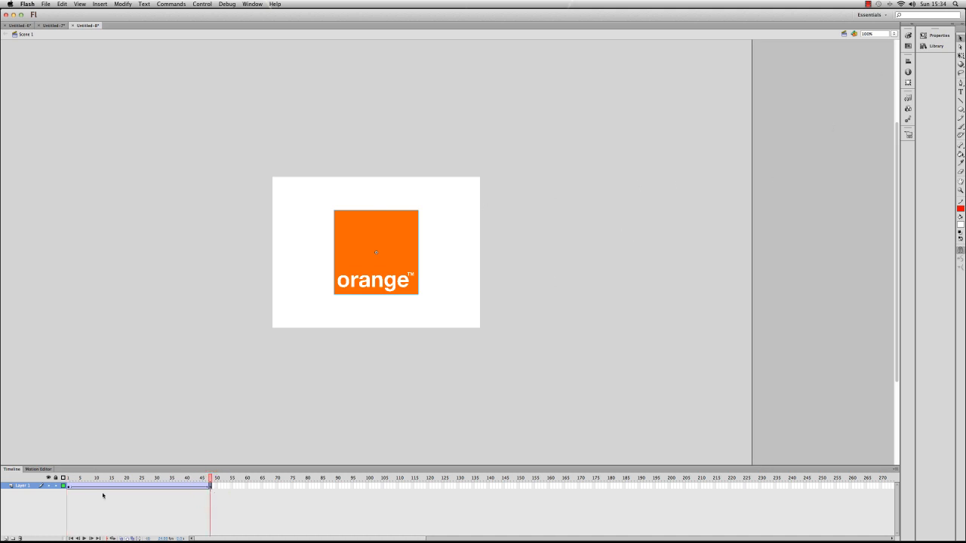
{"action": "left_click", "coordinate": [141, 475]}
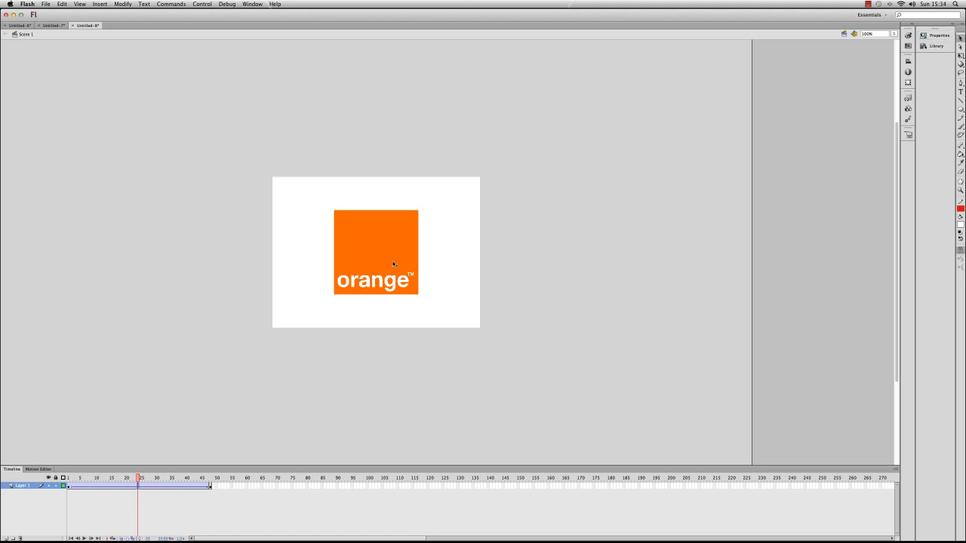
{"action": "mouse_move", "coordinate": [282, 172]}
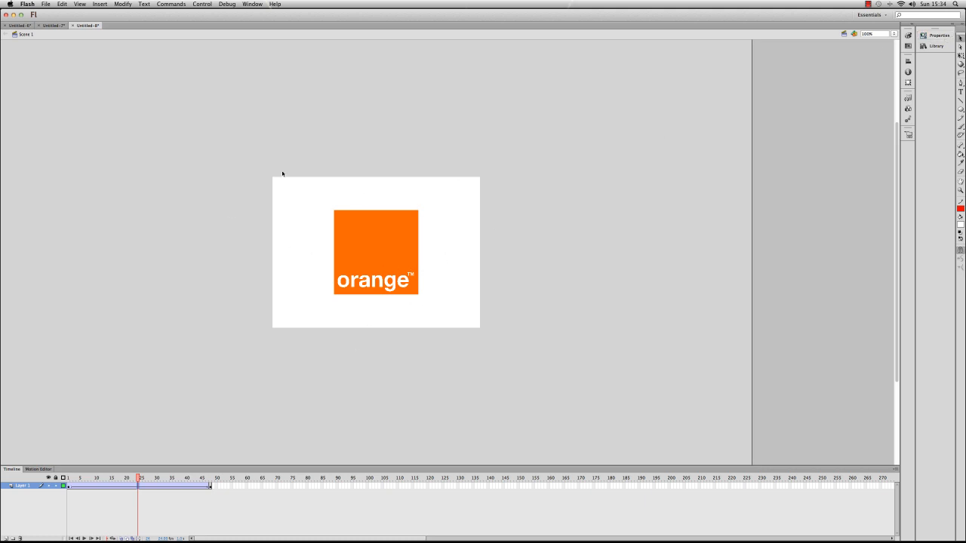
{"action": "left_click", "coordinate": [142, 485]}
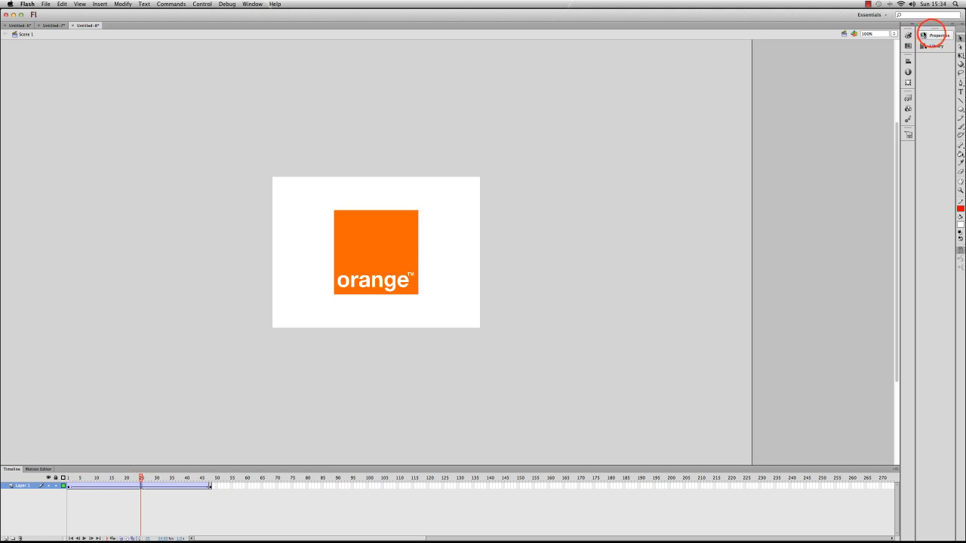
Set the tween's Rotate option to CW so the logo spins clockwise.
{"action": "left_click", "coordinate": [929, 37]}
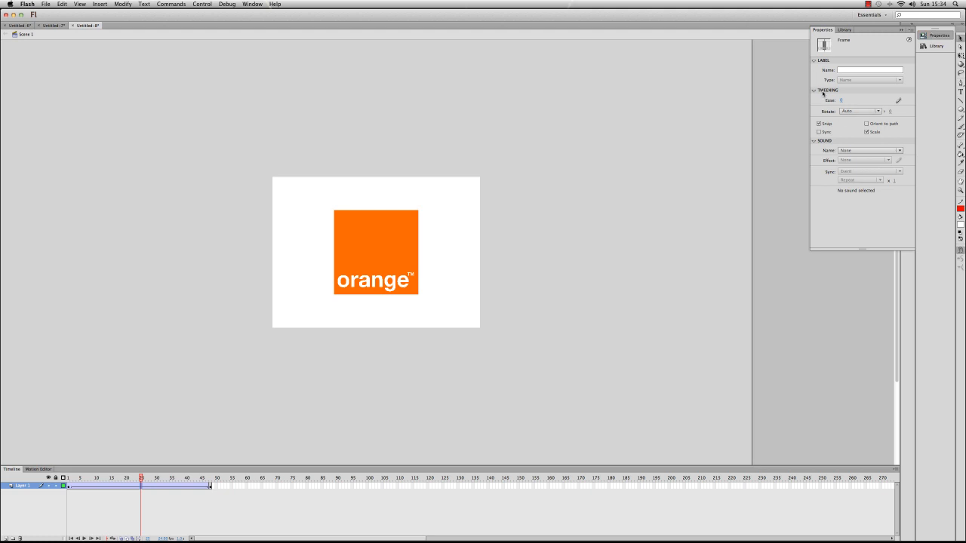
{"action": "left_click", "coordinate": [867, 112]}
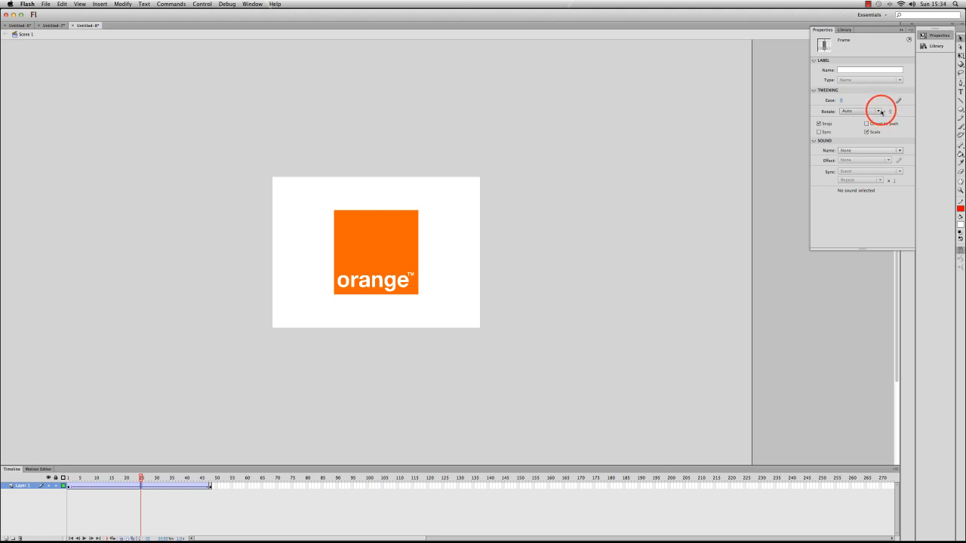
{"action": "left_click", "coordinate": [887, 112]}
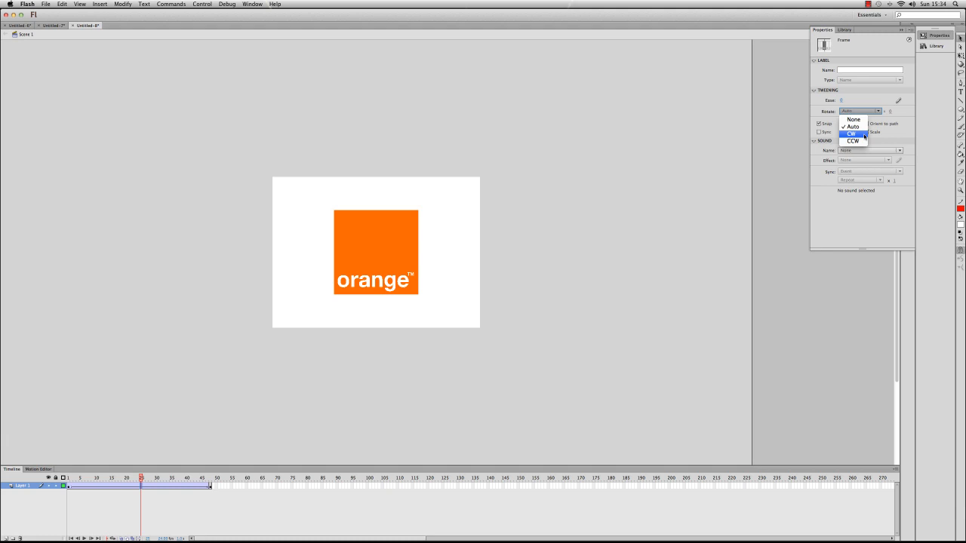
{"action": "left_click", "coordinate": [853, 133]}
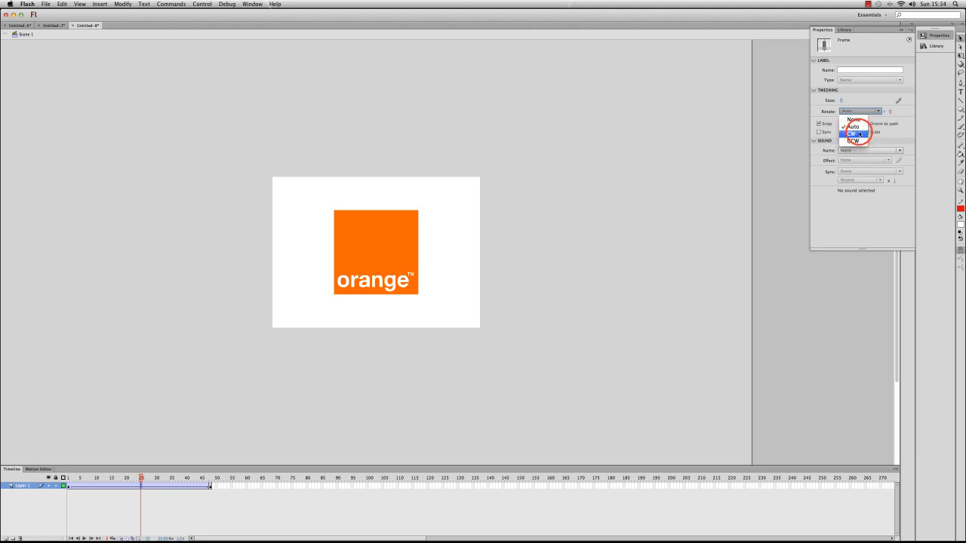
{"action": "left_click", "coordinate": [851, 134]}
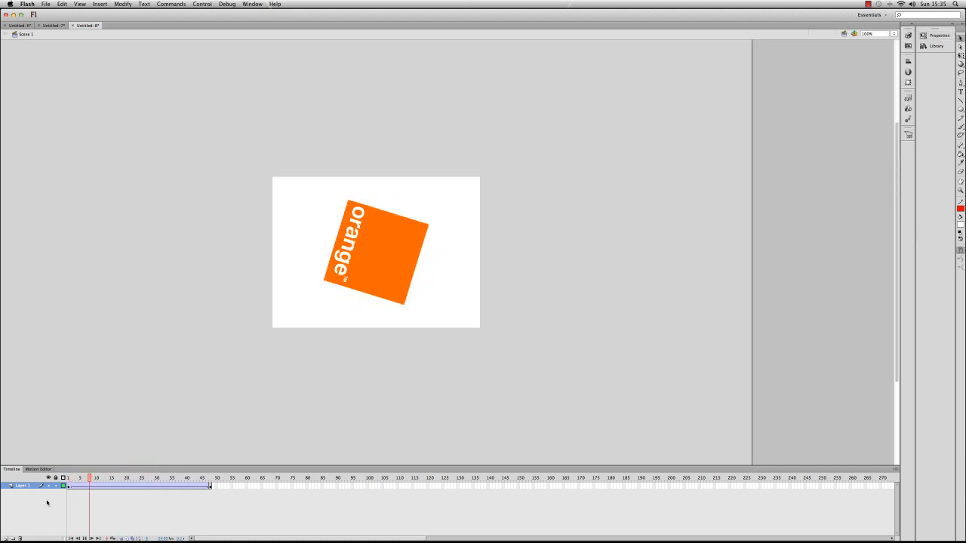
Edit the rotation count beside the Rotate setting for the logo's tween.
{"action": "left_click", "coordinate": [203, 478]}
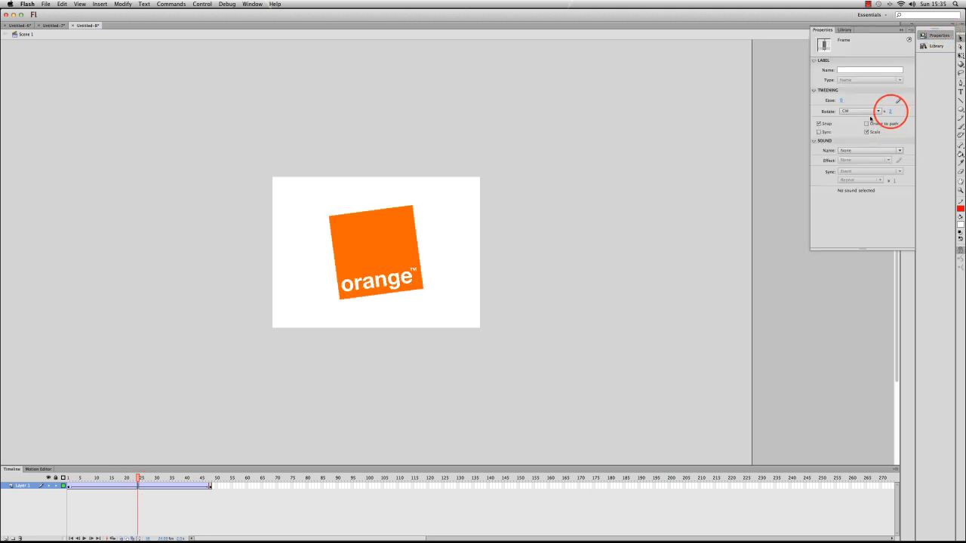
{"action": "left_click", "coordinate": [893, 111]}
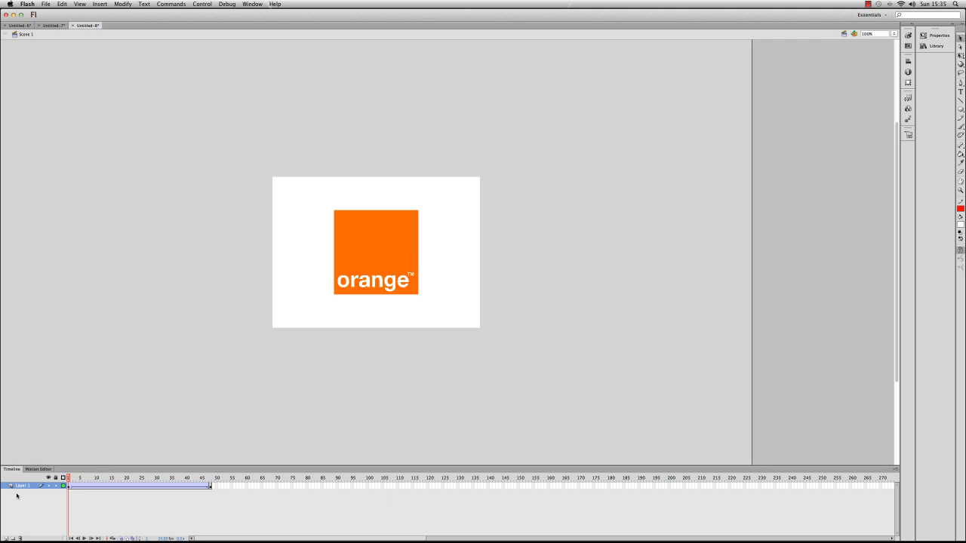
Write black 'Hello' text below the logo at the tween's final frame, then cut it off that layer.
{"action": "left_click", "coordinate": [157, 477]}
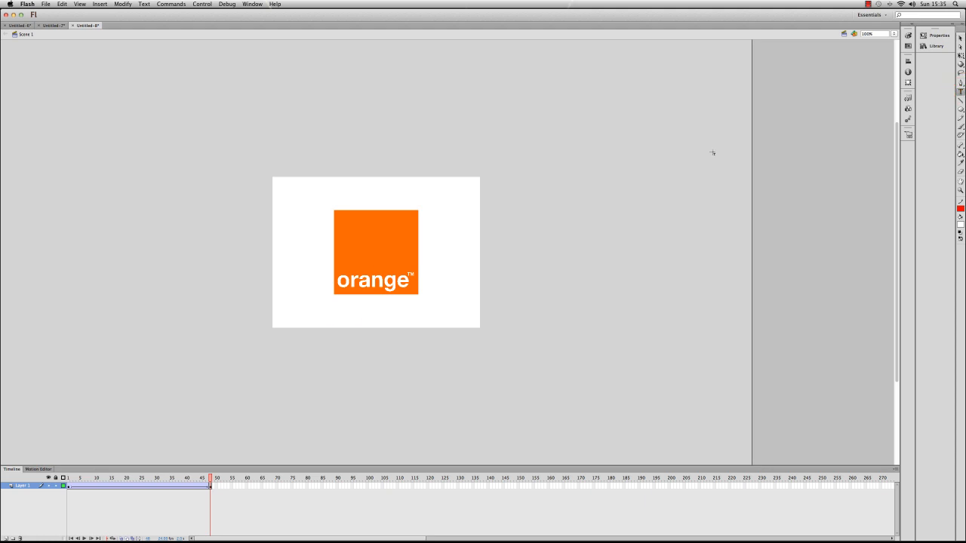
{"action": "mouse_move", "coordinate": [346, 306]}
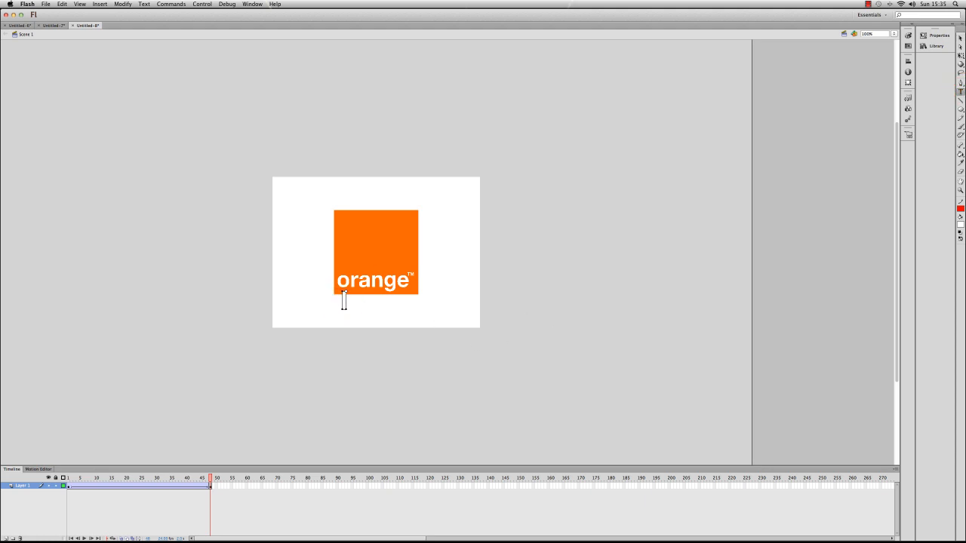
{"action": "type", "text": "Hello"}
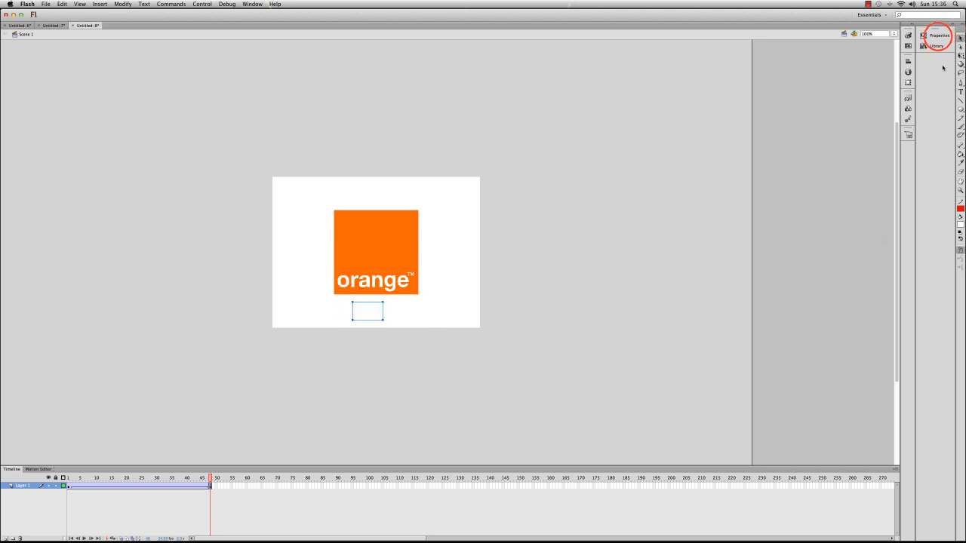
{"action": "left_click", "coordinate": [928, 36]}
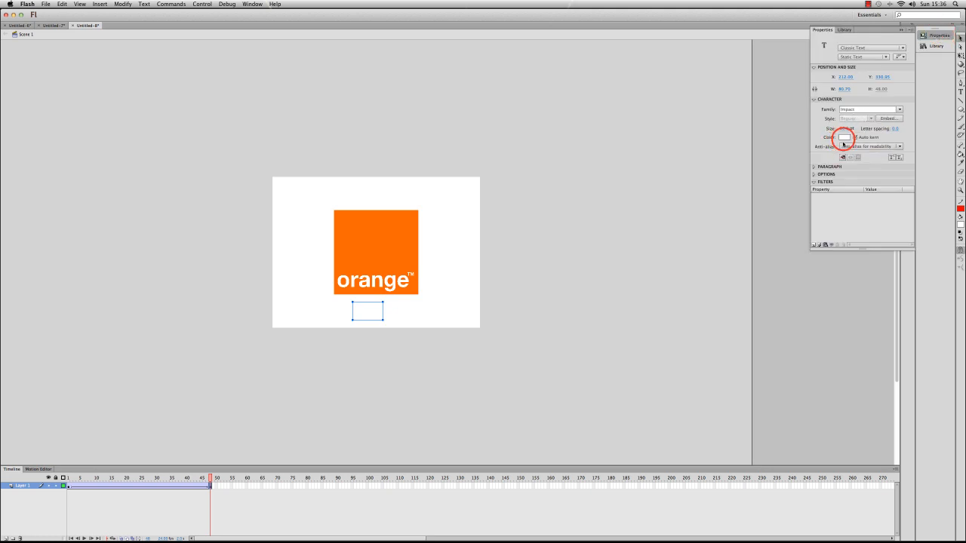
{"action": "type", "text": "Hello"}
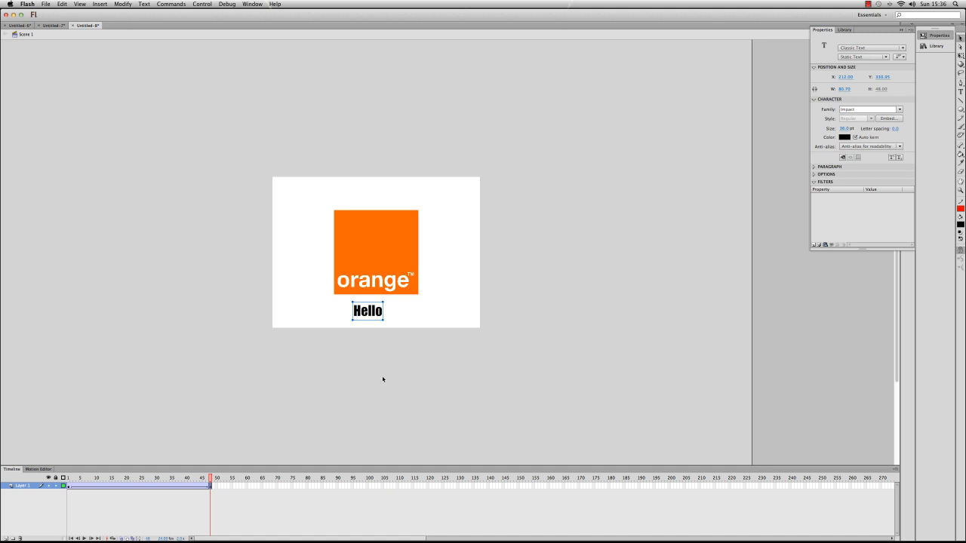
{"action": "mouse_move", "coordinate": [160, 458]}
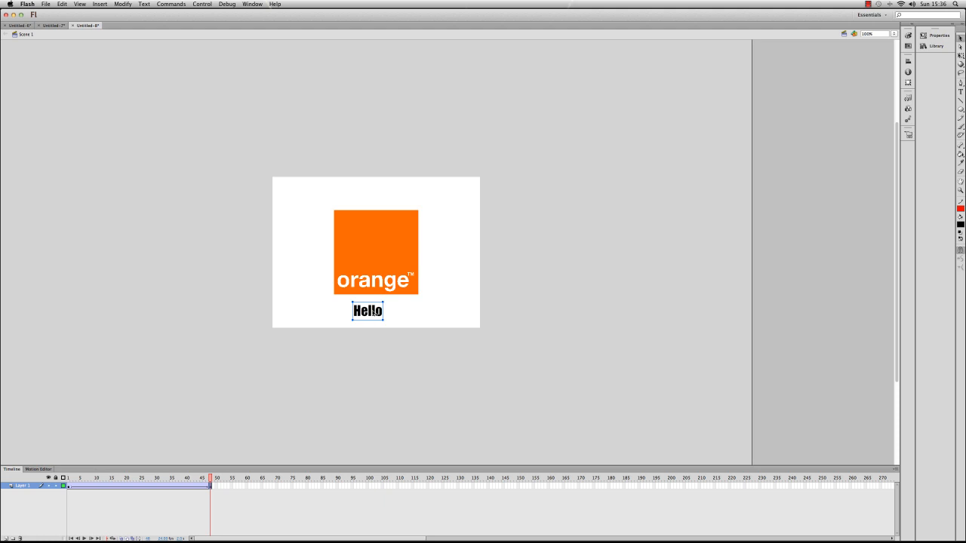
{"action": "key", "text": "Delete"}
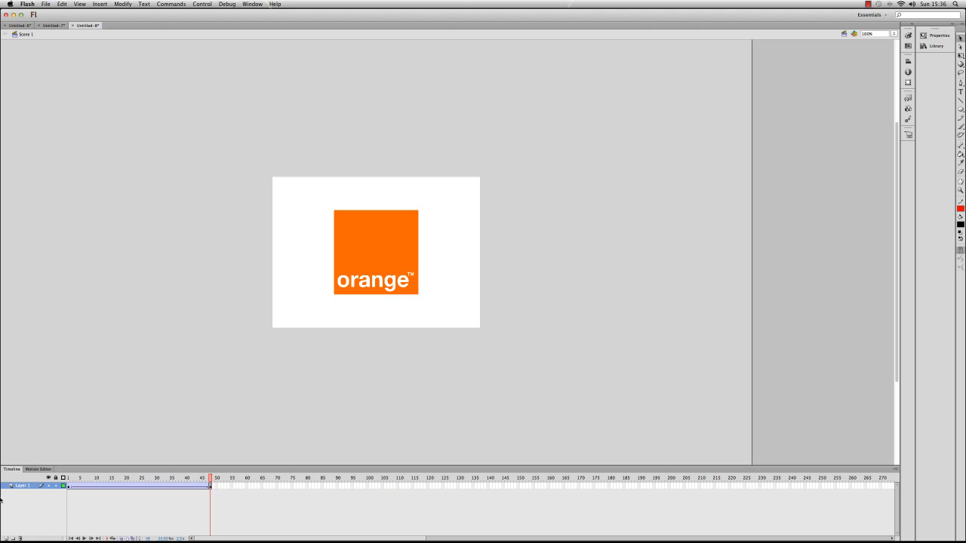
{"action": "mouse_move", "coordinate": [21, 489]}
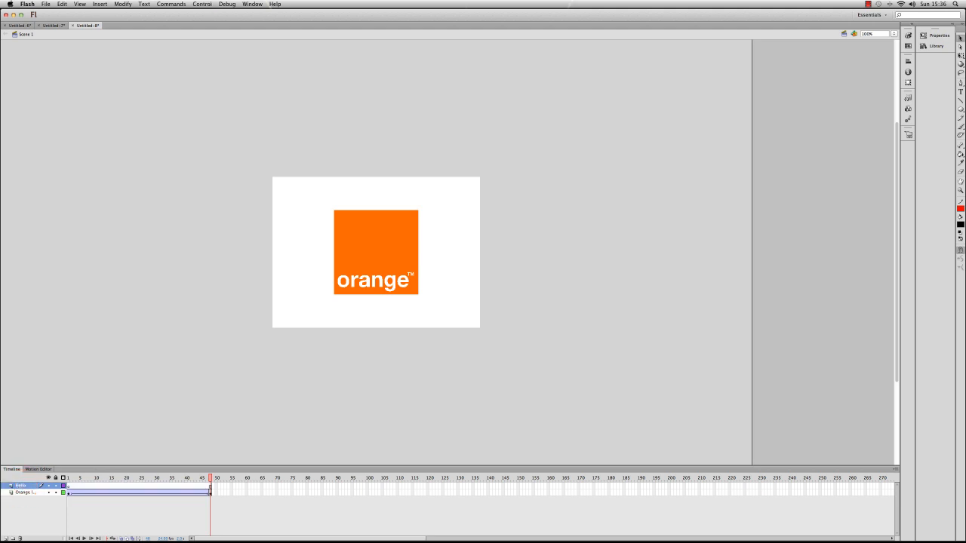
{"action": "mouse_move", "coordinate": [520, 294]}
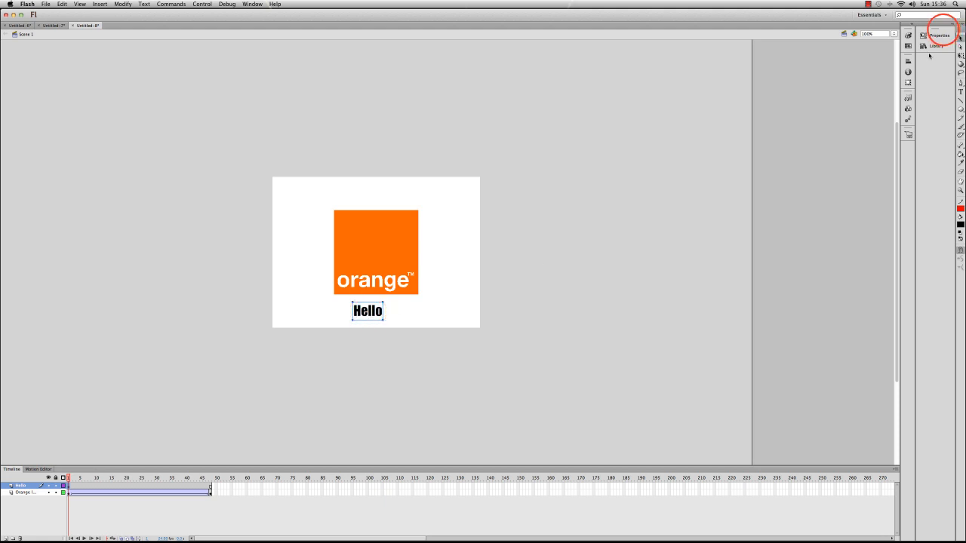
Enlarge the Hello text's font size and add a classic tween across the Hello layer's frames.
{"action": "left_click", "coordinate": [932, 30]}
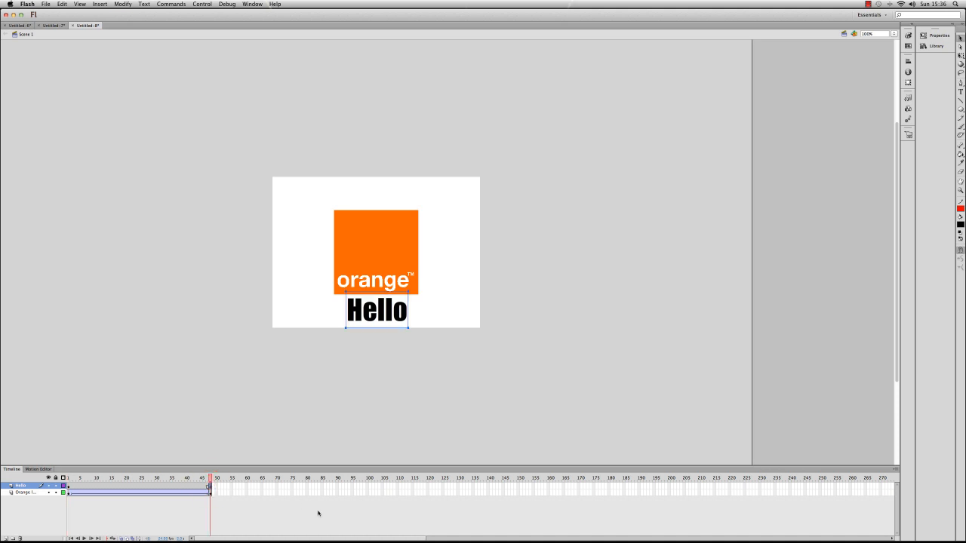
{"action": "left_click", "coordinate": [126, 477]}
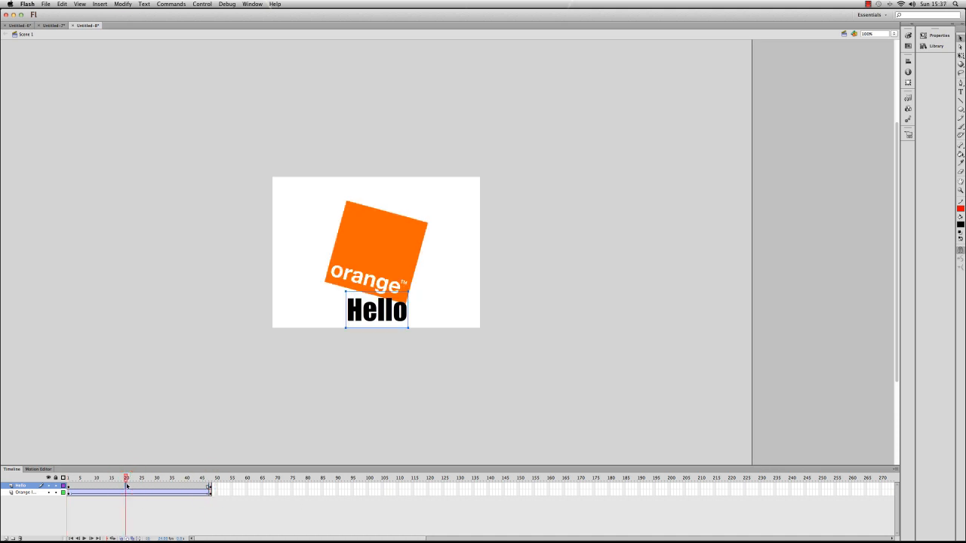
{"action": "right_click", "coordinate": [127, 488]}
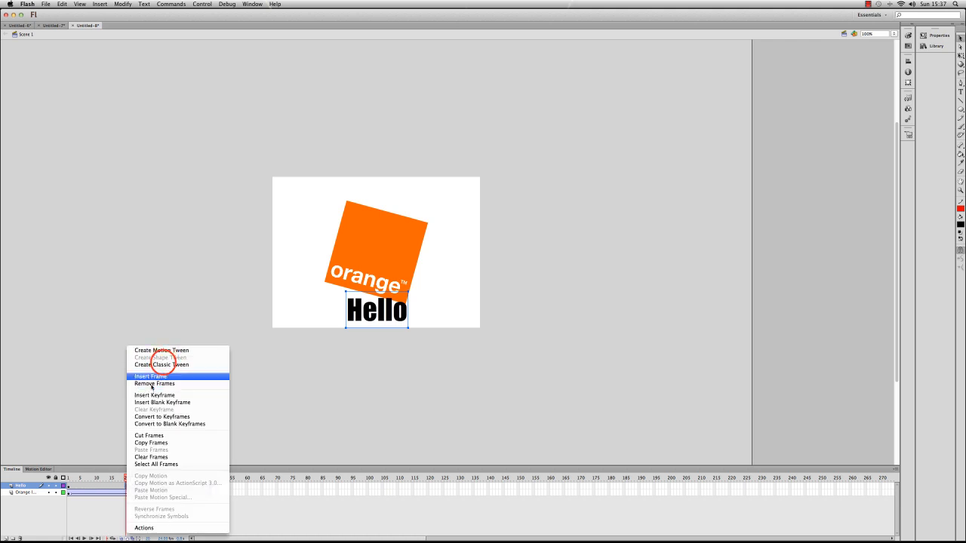
{"action": "left_click", "coordinate": [151, 375]}
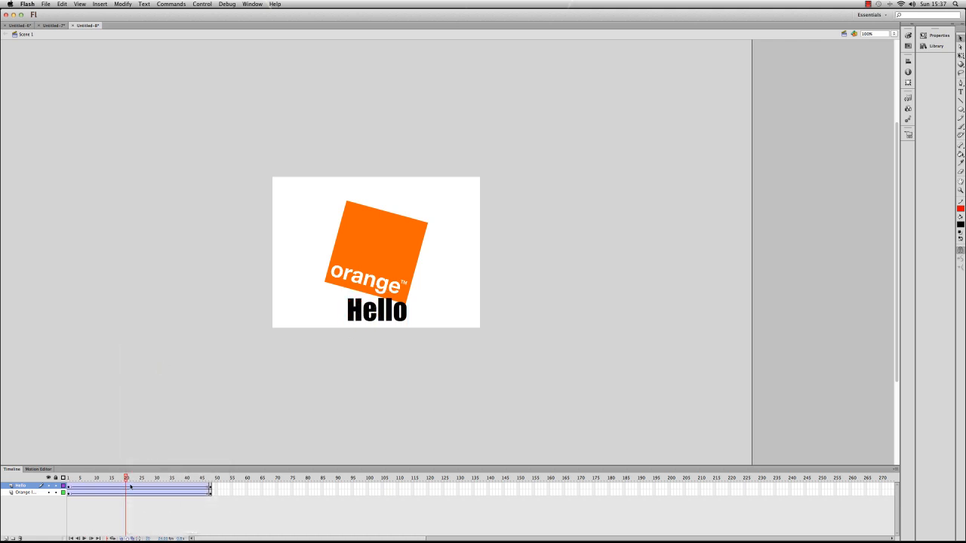
Choose a rotation direction in the Hello tween's frame properties so the text spins too.
{"action": "right_click", "coordinate": [127, 486]}
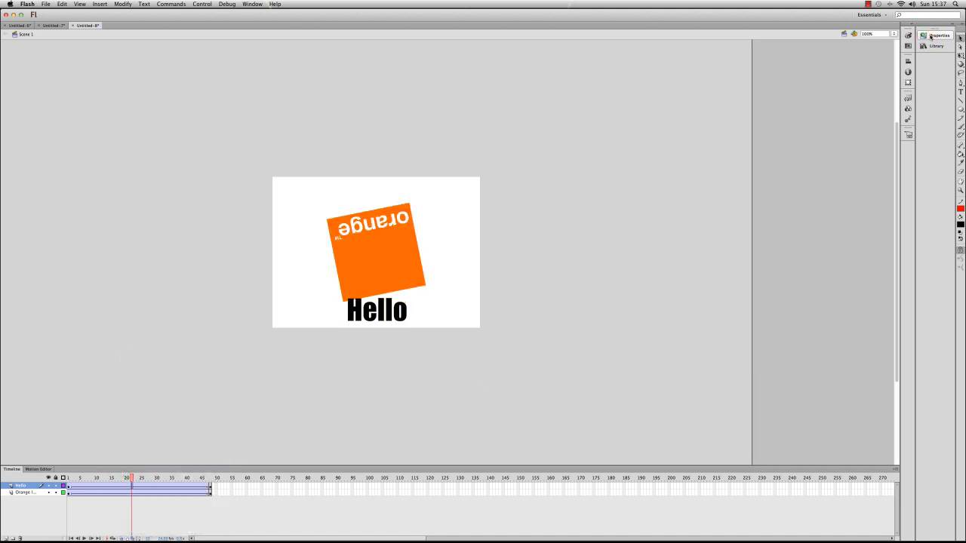
{"action": "left_click", "coordinate": [875, 112]}
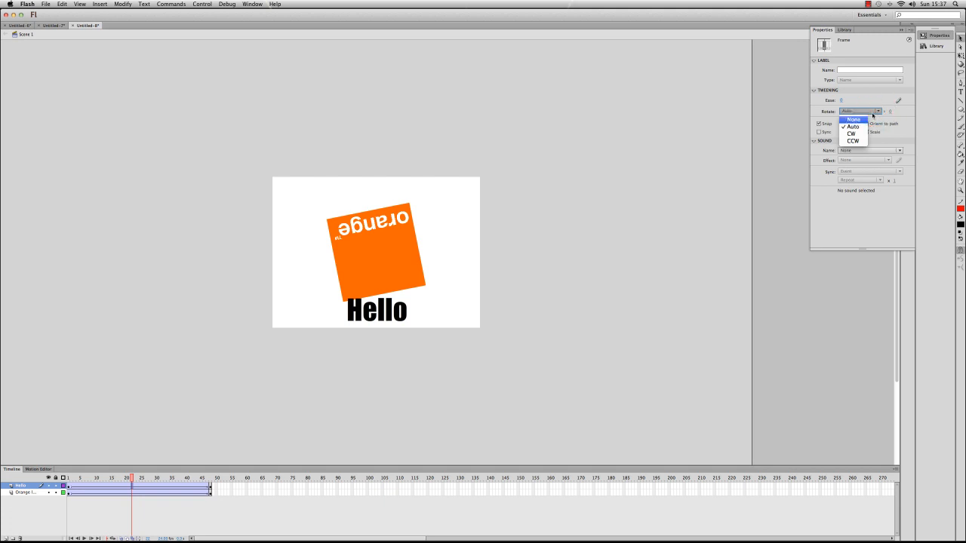
{"action": "left_click", "coordinate": [851, 142]}
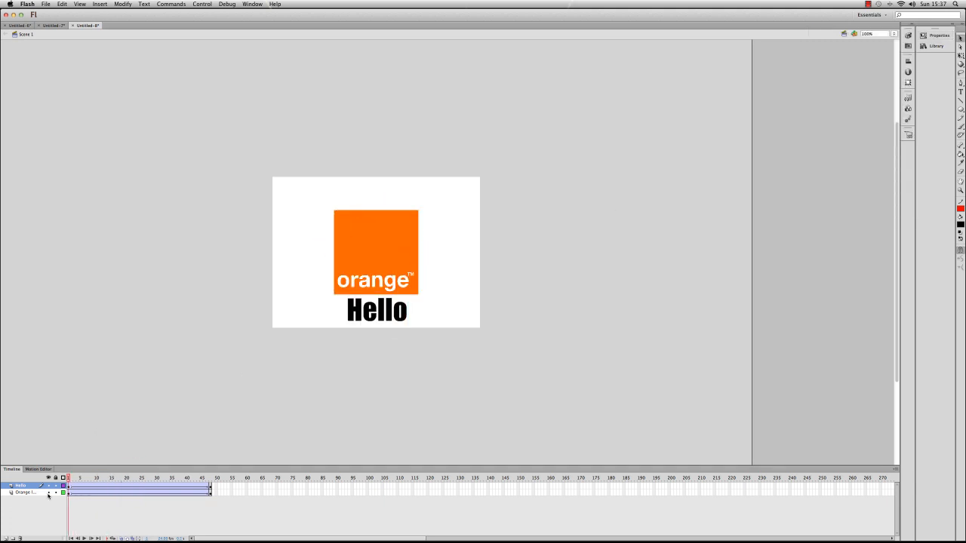
{"action": "left_click", "coordinate": [157, 477]}
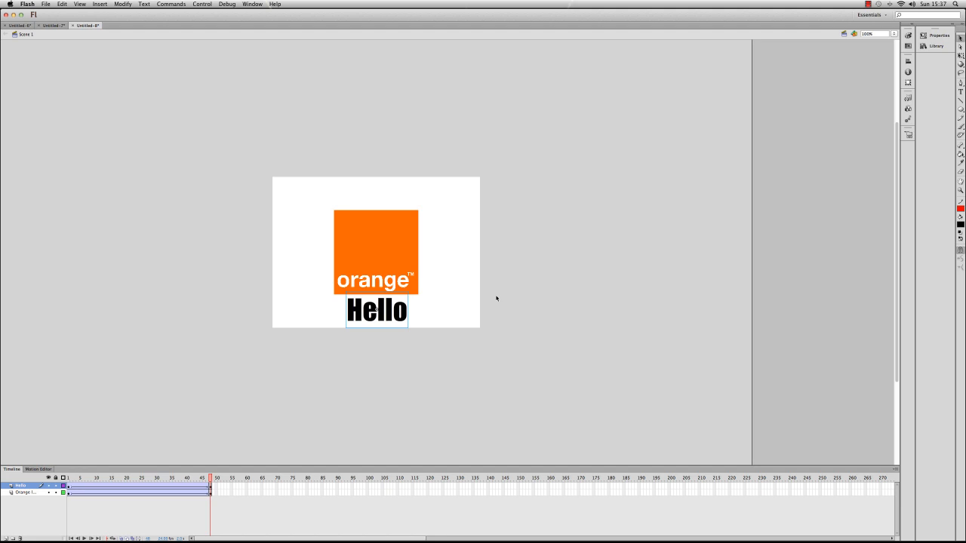
{"action": "mouse_move", "coordinate": [244, 393]}
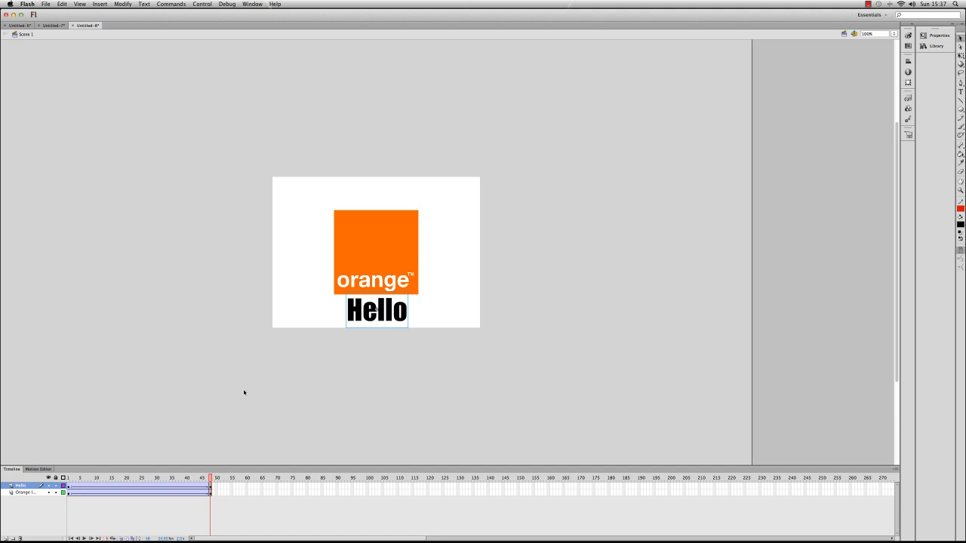
{"action": "mouse_move", "coordinate": [106, 497]}
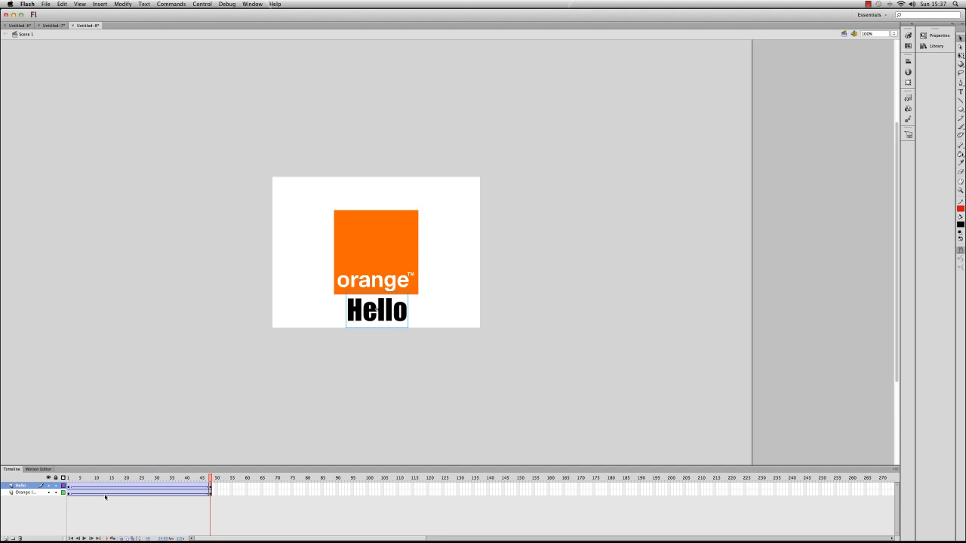
{"action": "mouse_move", "coordinate": [590, 294]}
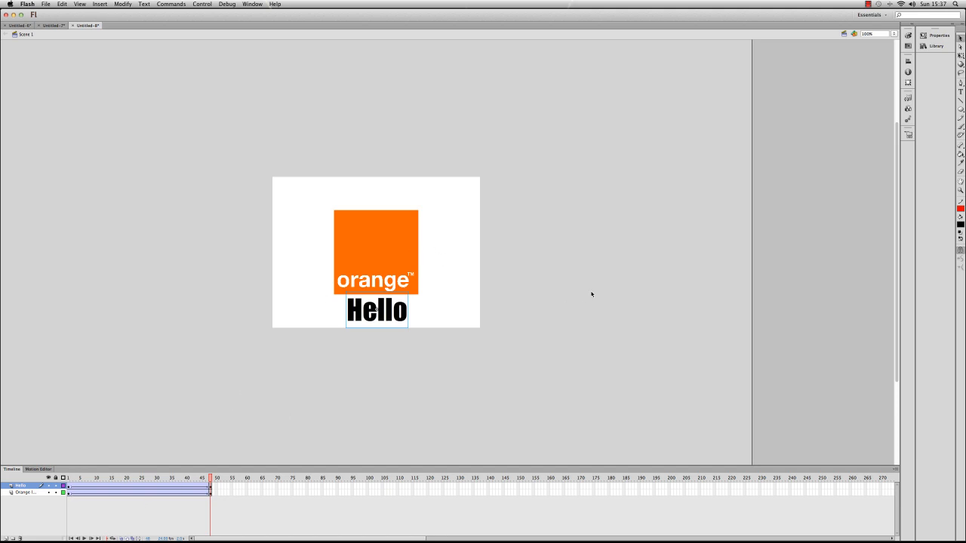